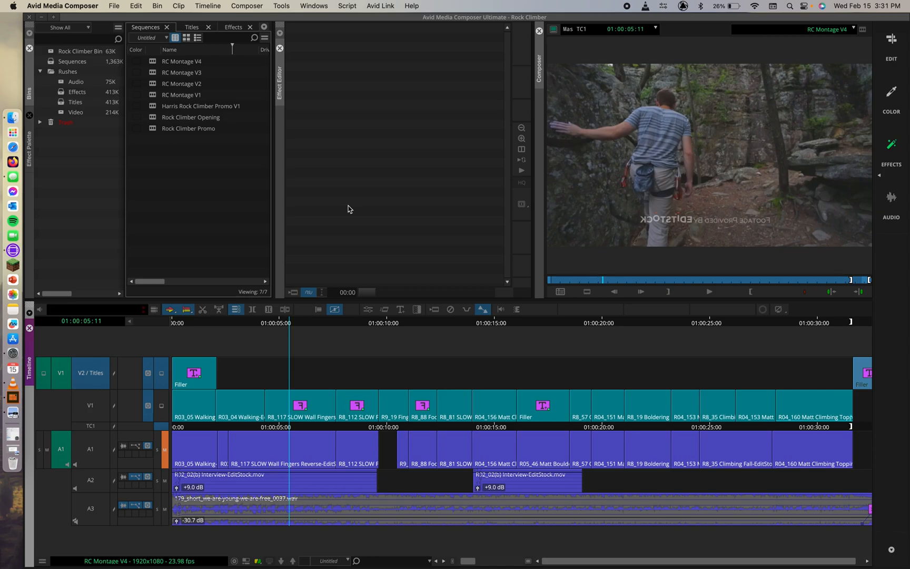
{"action": "mouse_move", "coordinate": [331, 215]}
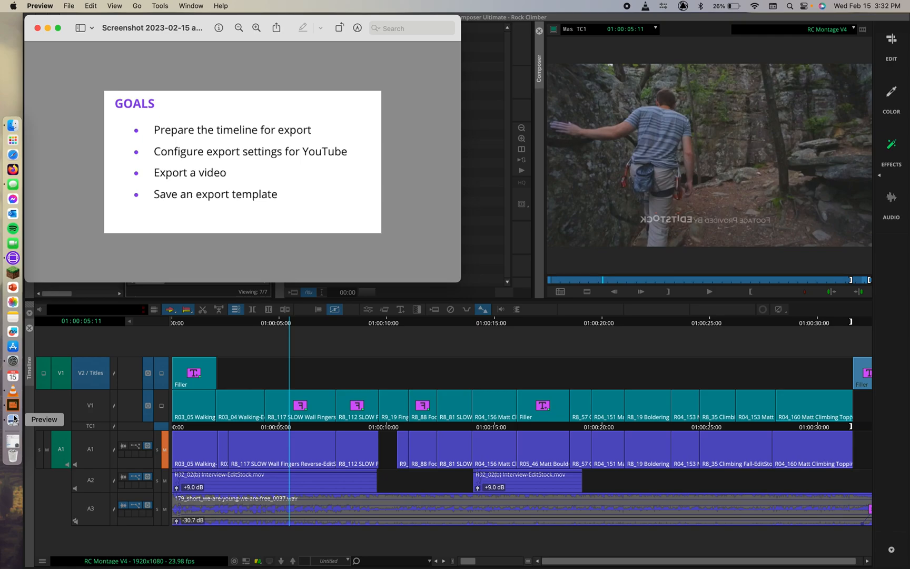
{"action": "mouse_move", "coordinate": [12, 184]}
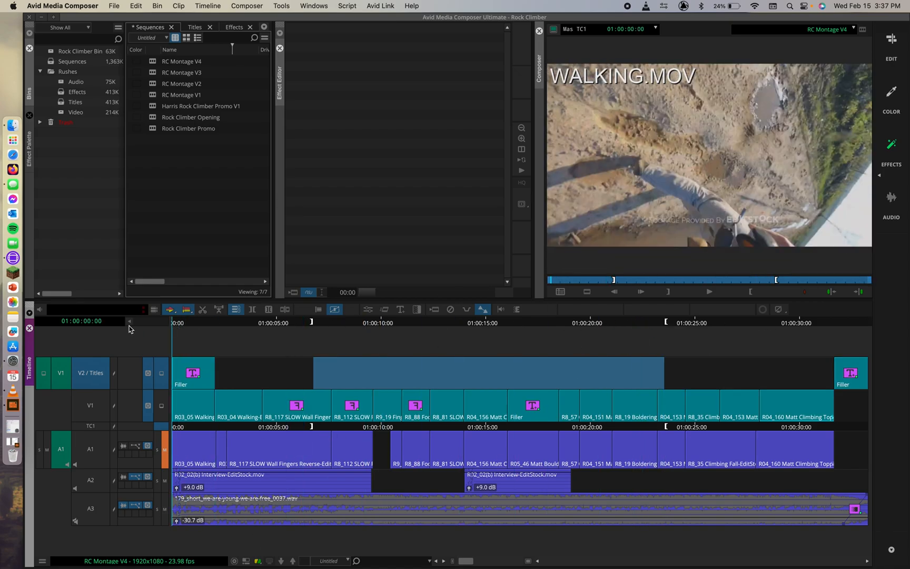
{"action": "mouse_move", "coordinate": [129, 328]}
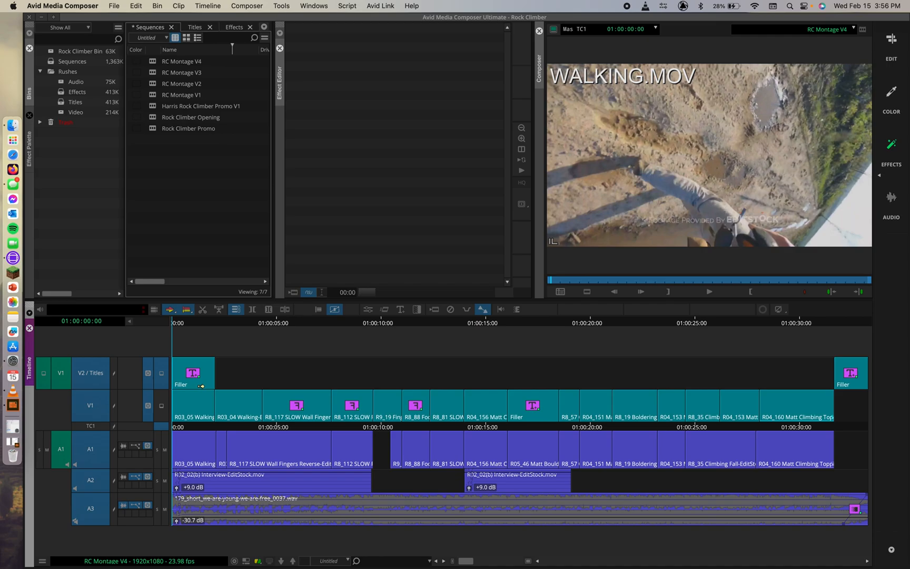
Start an Export to File for the RC Montage V4 sequence via File > Output.
{"action": "right_click", "coordinate": [682, 179]}
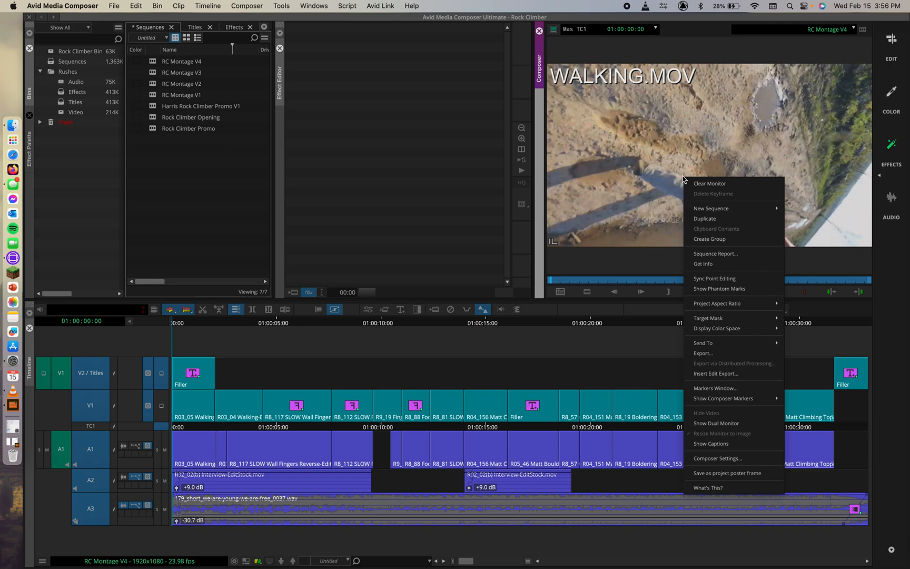
{"action": "mouse_move", "coordinate": [713, 263]}
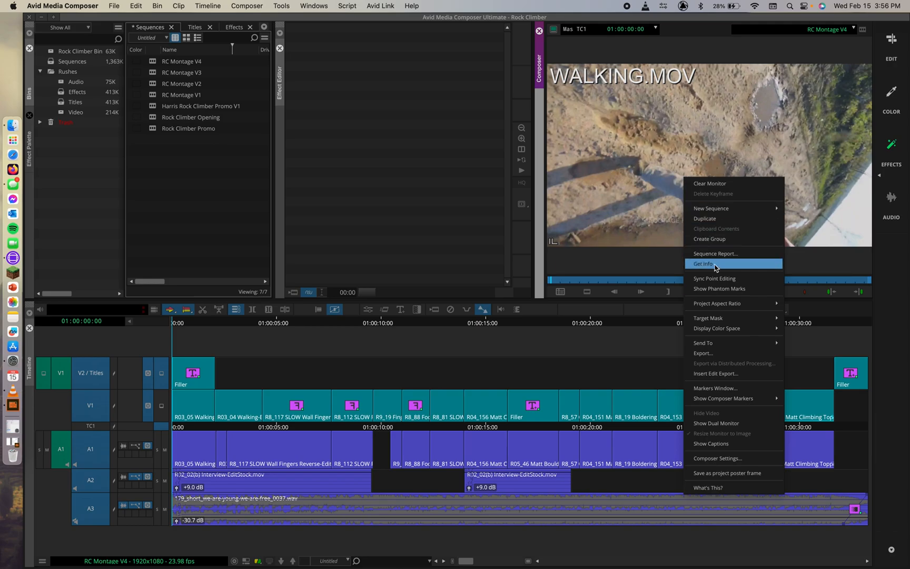
{"action": "mouse_move", "coordinate": [704, 353]}
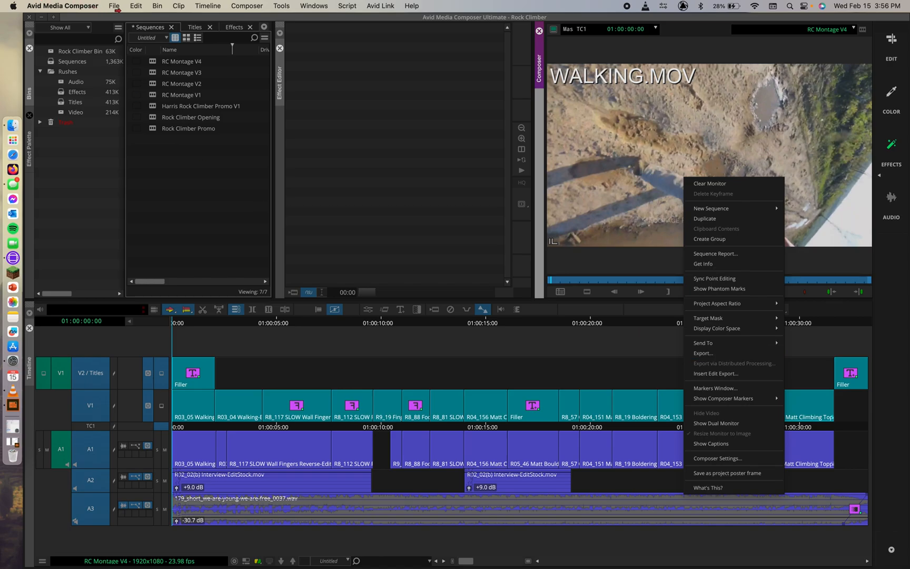
{"action": "left_click", "coordinate": [115, 6]}
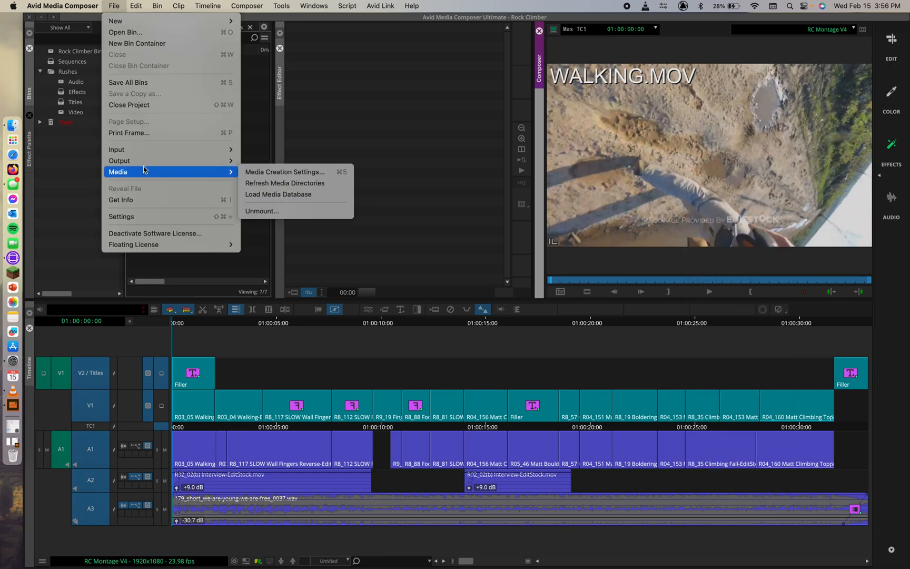
{"action": "mouse_move", "coordinate": [120, 161]}
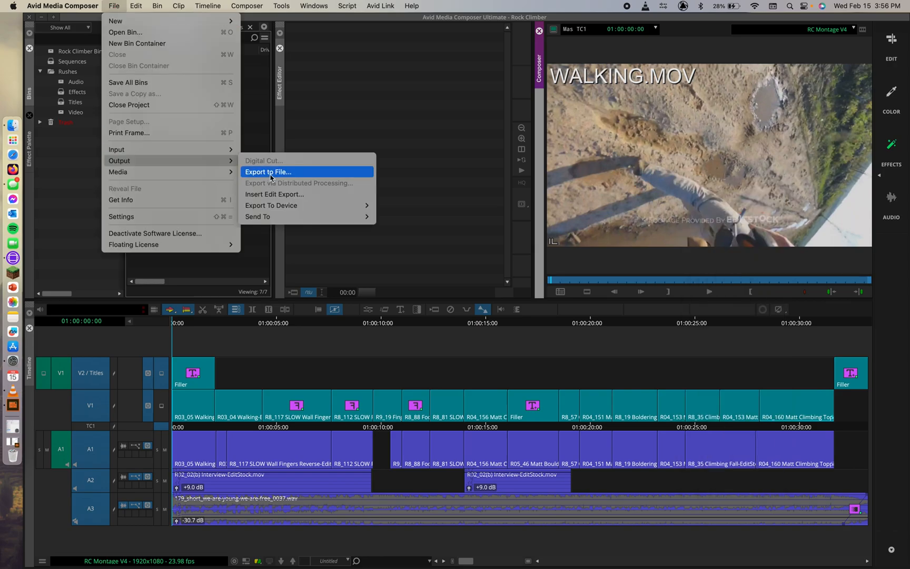
{"action": "left_click", "coordinate": [268, 172]}
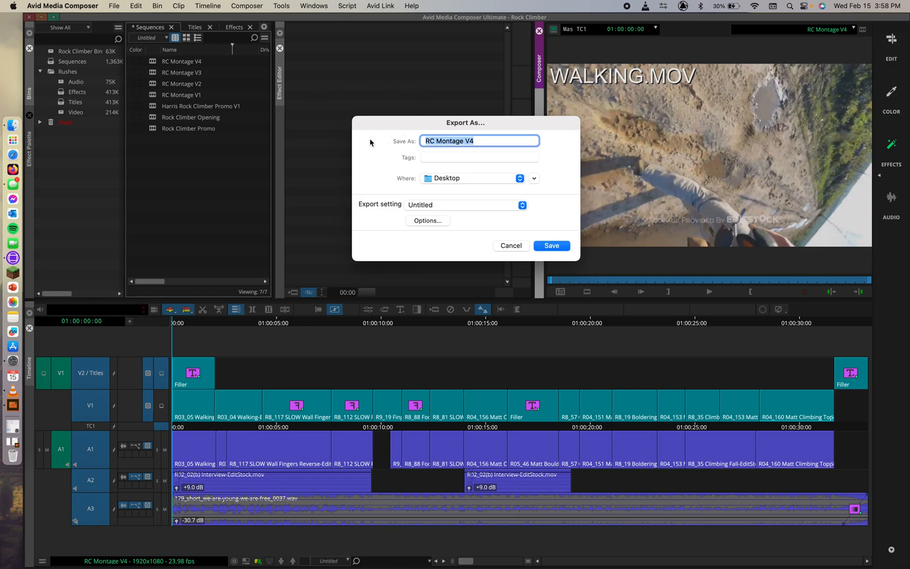
{"action": "mouse_move", "coordinate": [456, 123]}
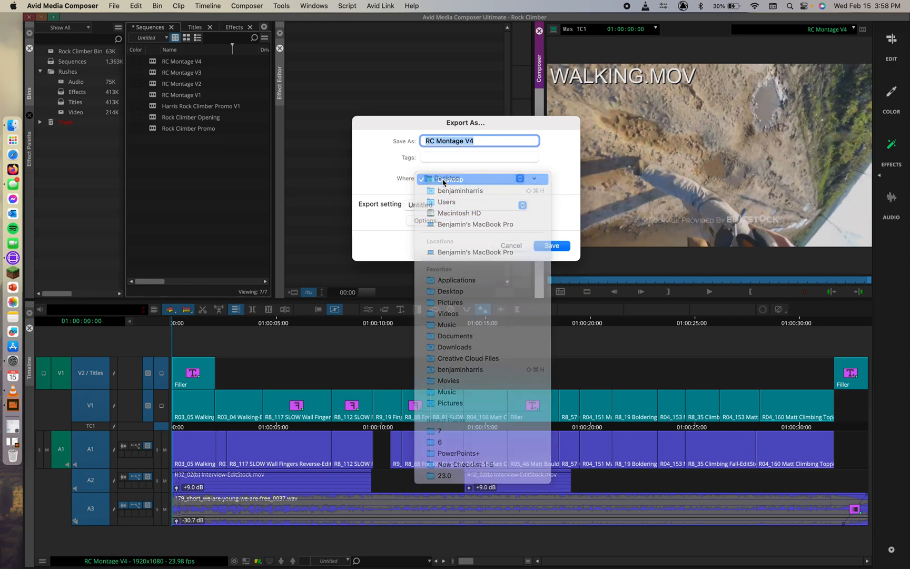
Set the Where location of the export to Desktop.
{"action": "left_click", "coordinate": [449, 180]}
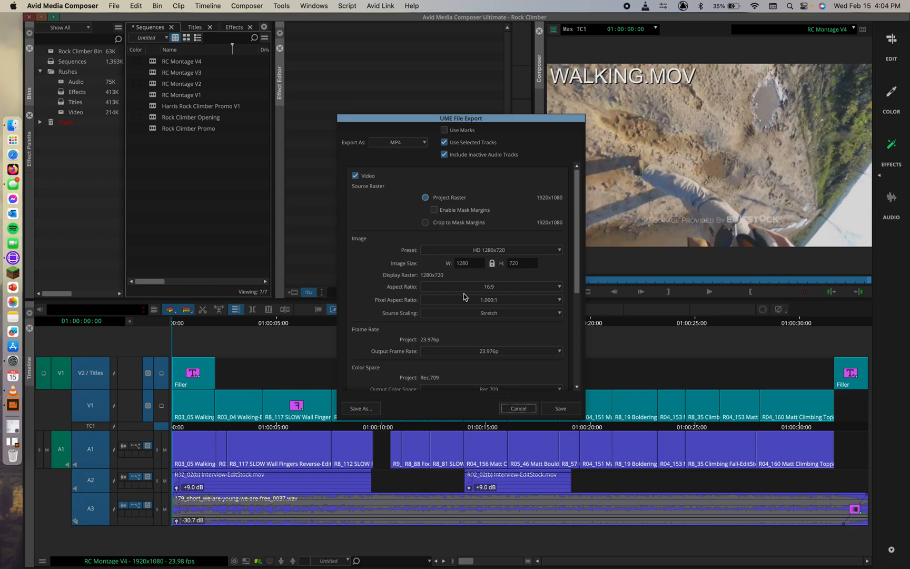
{"action": "mouse_move", "coordinate": [374, 282]}
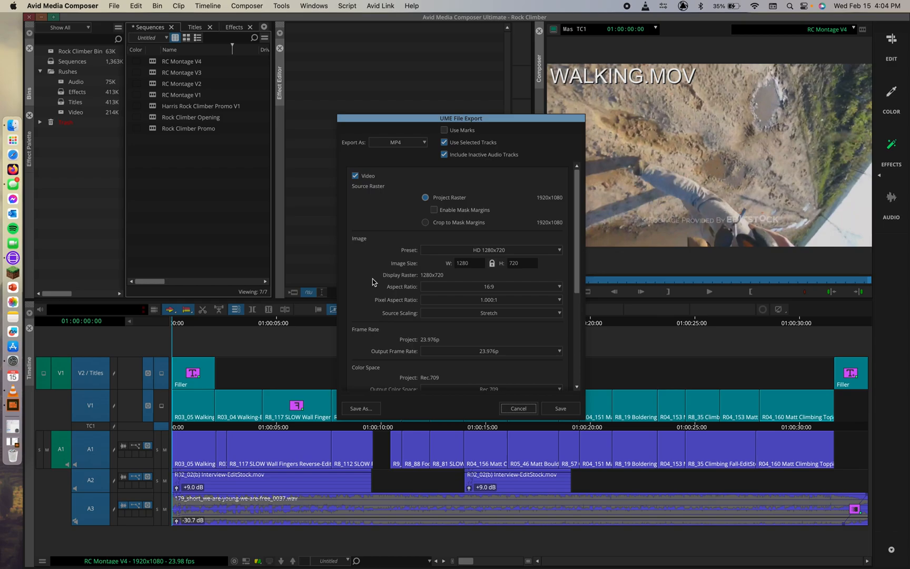
Keep MP4 as the export format.
{"action": "left_click", "coordinate": [422, 142]}
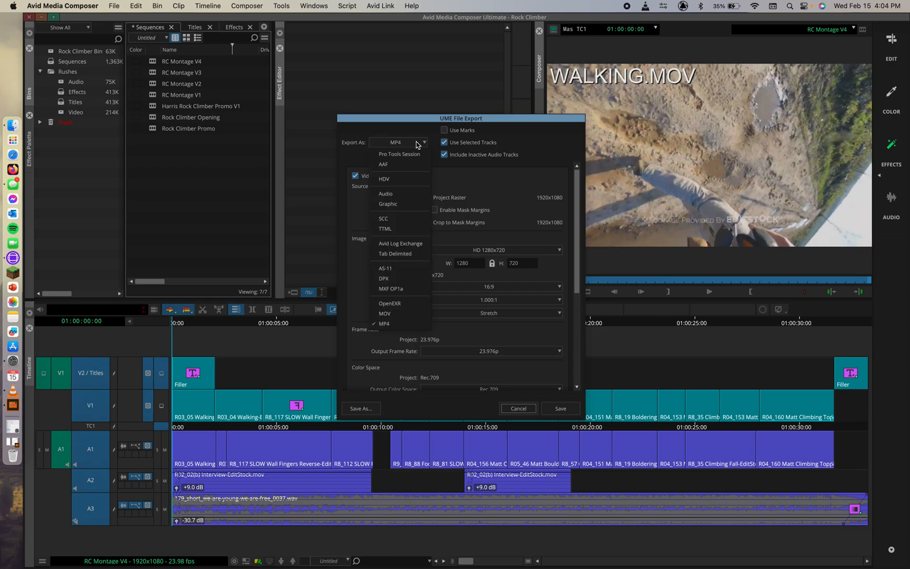
{"action": "left_click", "coordinate": [384, 323]}
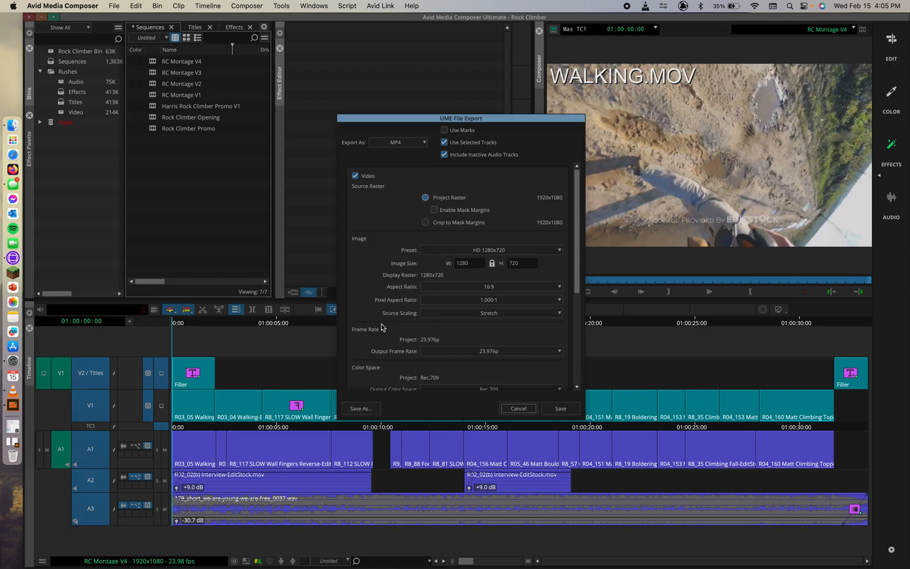
{"action": "mouse_move", "coordinate": [424, 156]}
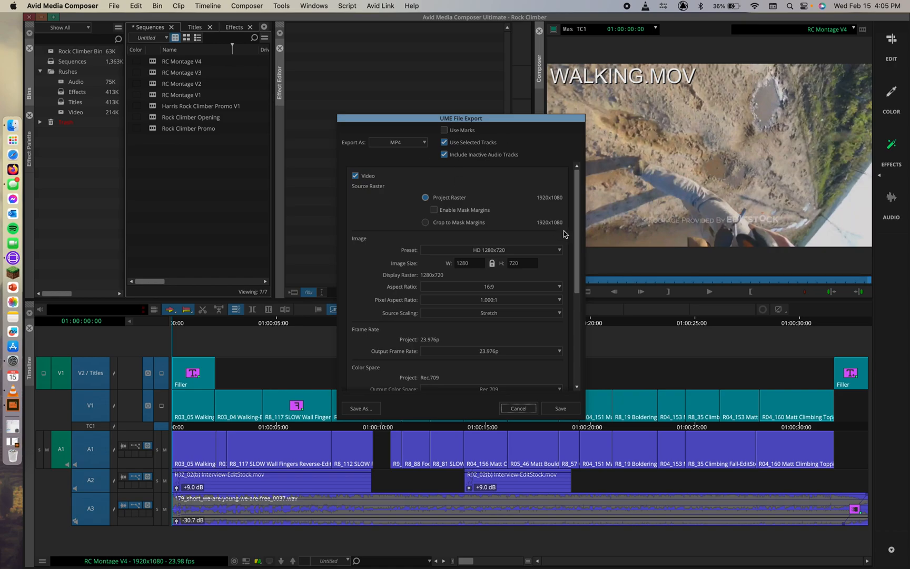
{"action": "mouse_move", "coordinate": [463, 182]}
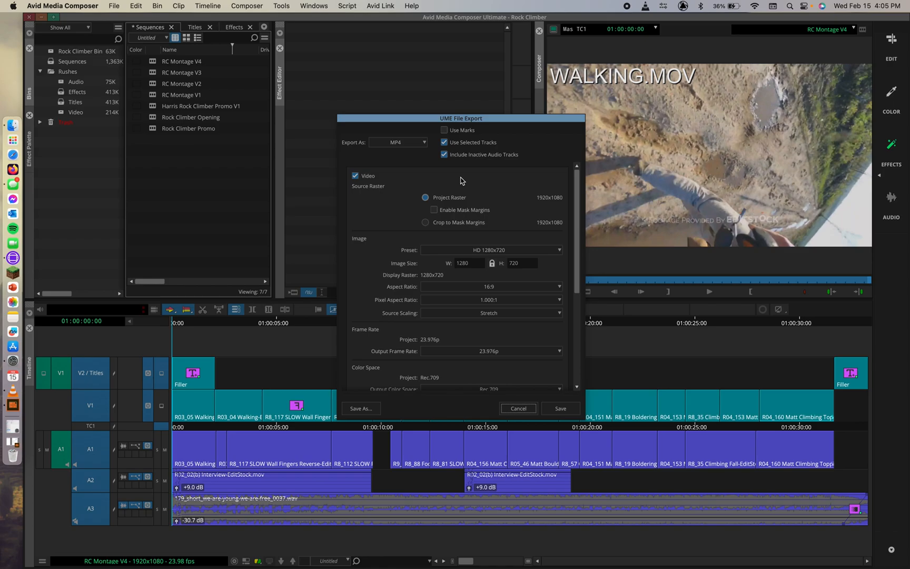
{"action": "mouse_move", "coordinate": [478, 175]}
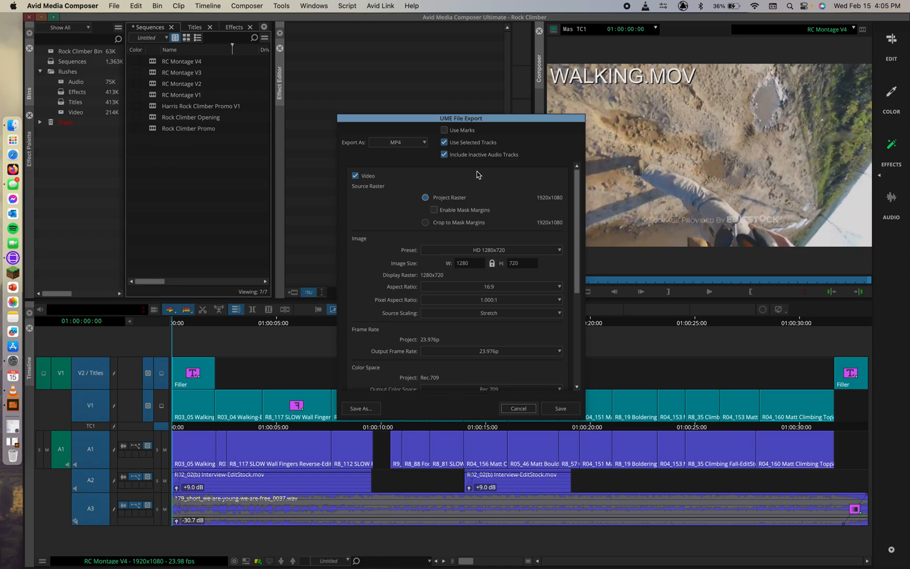
{"action": "mouse_move", "coordinate": [488, 150]}
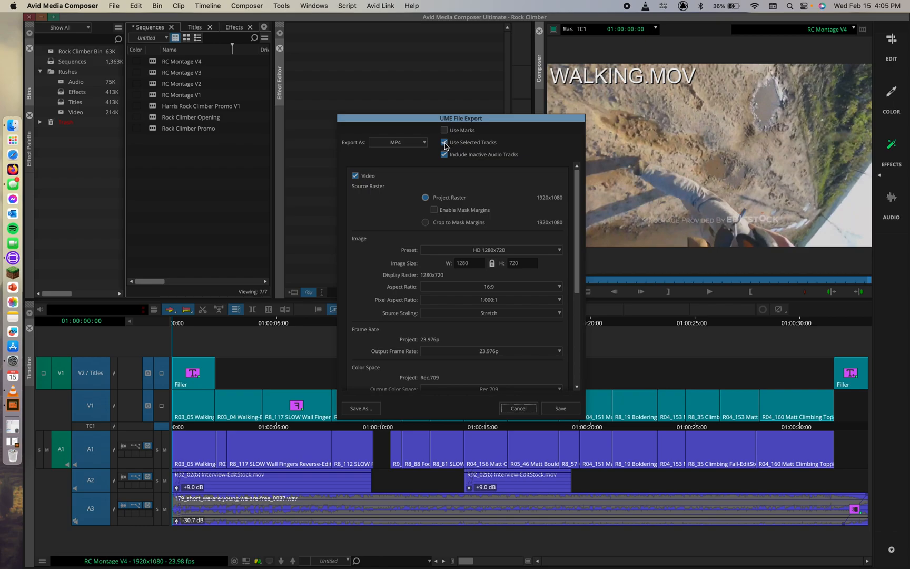
Stop limiting to selected tracks and include inactive audio tracks in the export.
{"action": "left_click", "coordinate": [444, 142]}
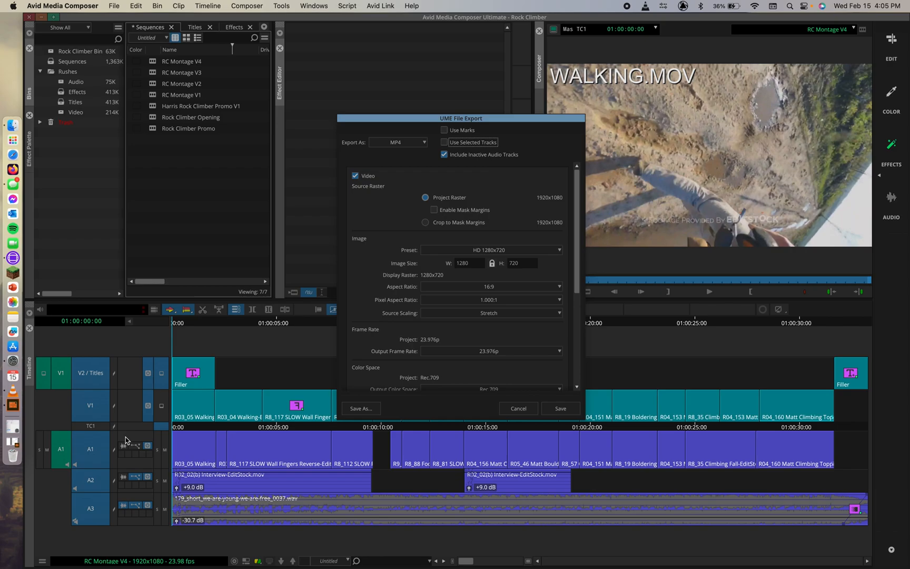
{"action": "mouse_move", "coordinate": [76, 432]}
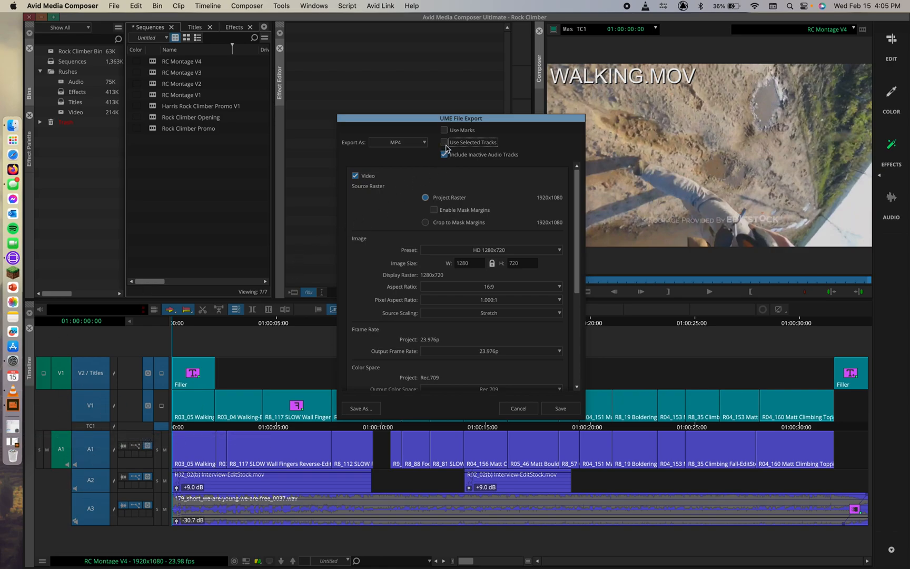
{"action": "left_click", "coordinate": [445, 142]}
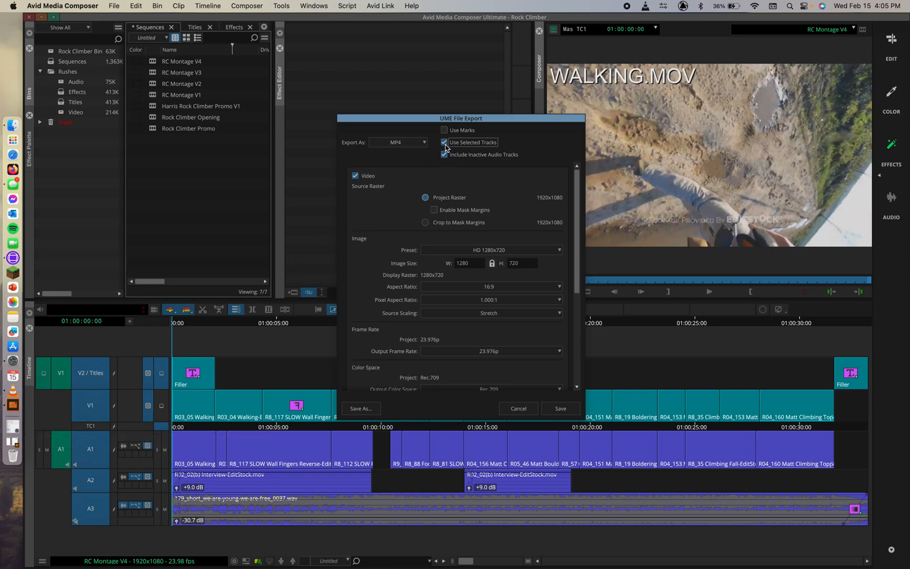
{"action": "left_click", "coordinate": [445, 142]}
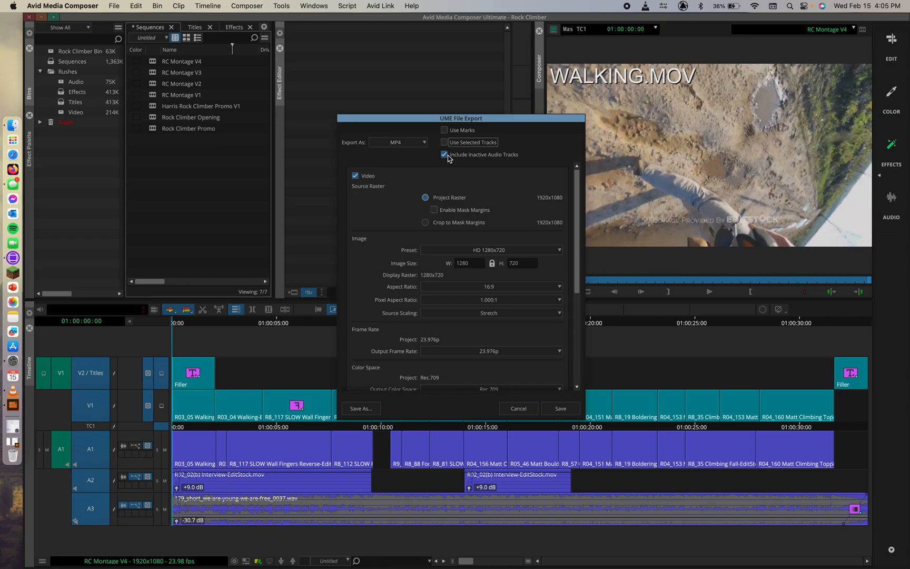
{"action": "left_click", "coordinate": [445, 154]}
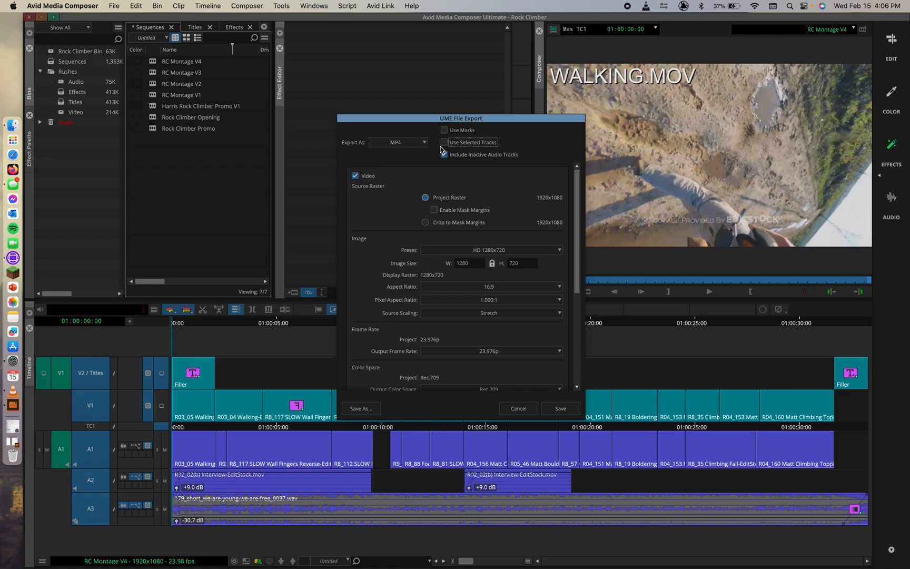
{"action": "left_click", "coordinate": [445, 154]}
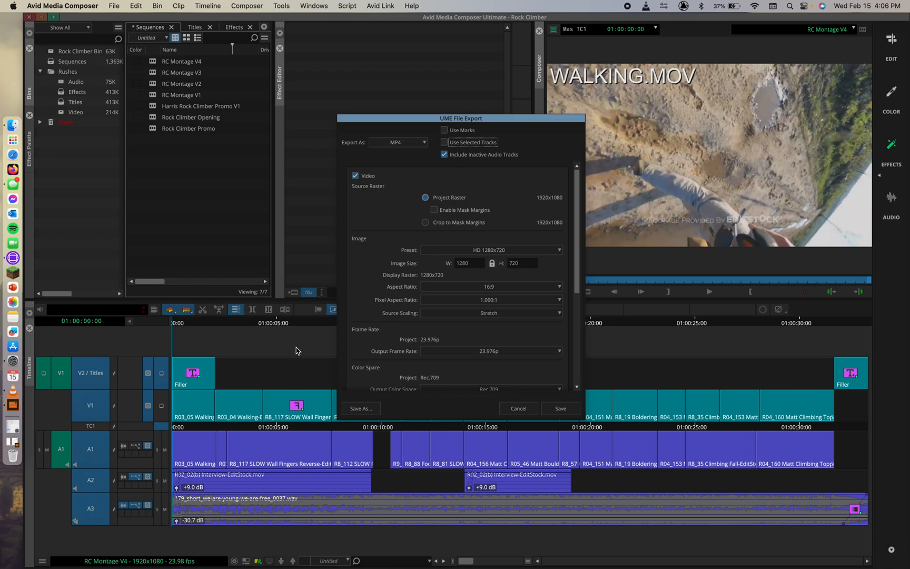
{"action": "mouse_move", "coordinate": [436, 302]}
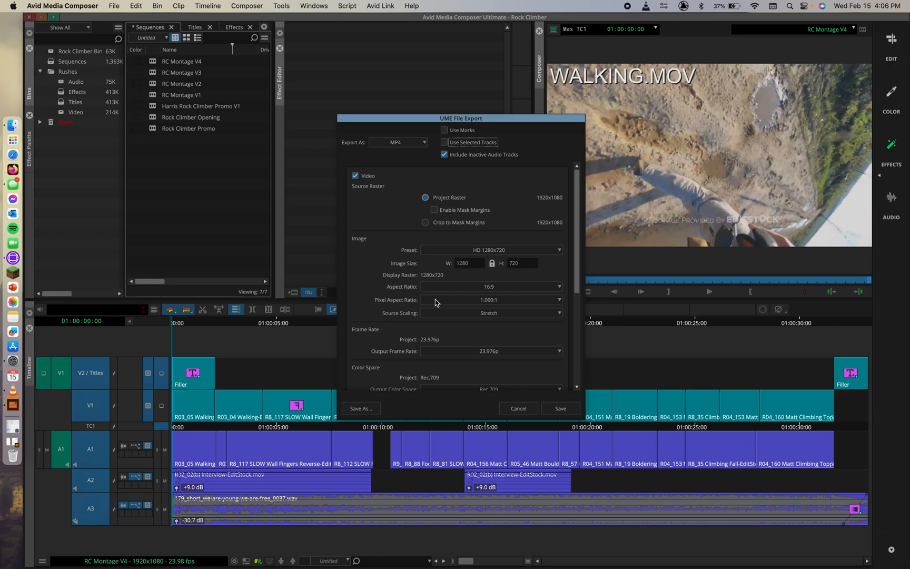
{"action": "mouse_move", "coordinate": [504, 223]}
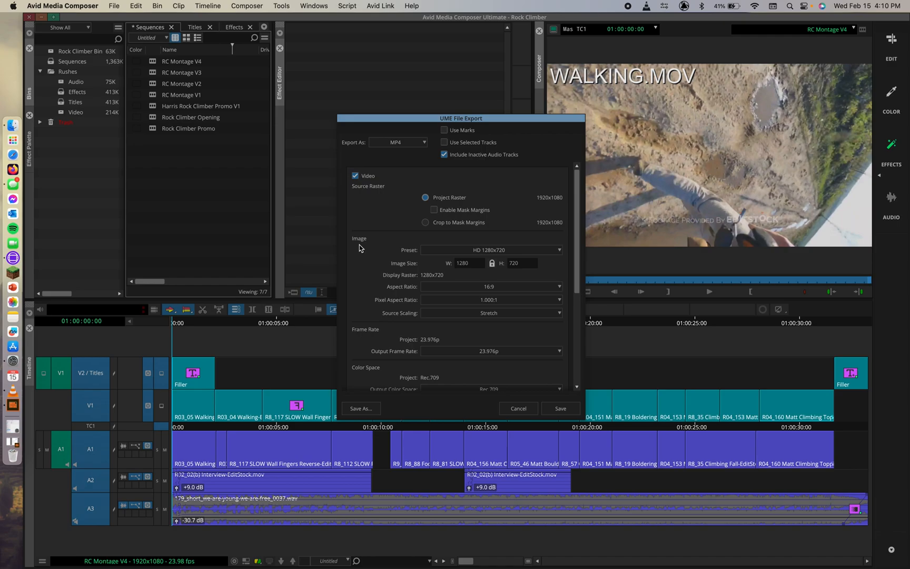
{"action": "mouse_move", "coordinate": [544, 193]}
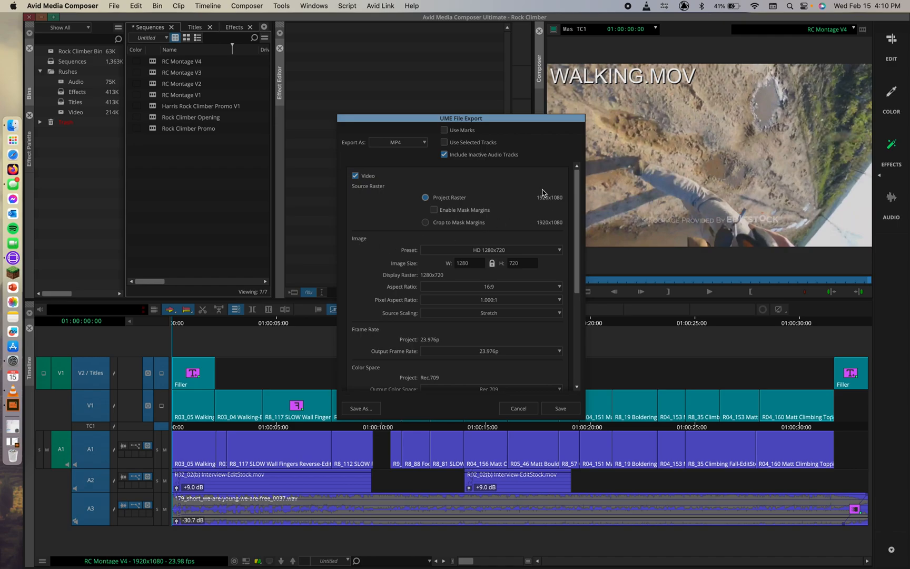
{"action": "mouse_move", "coordinate": [566, 204]}
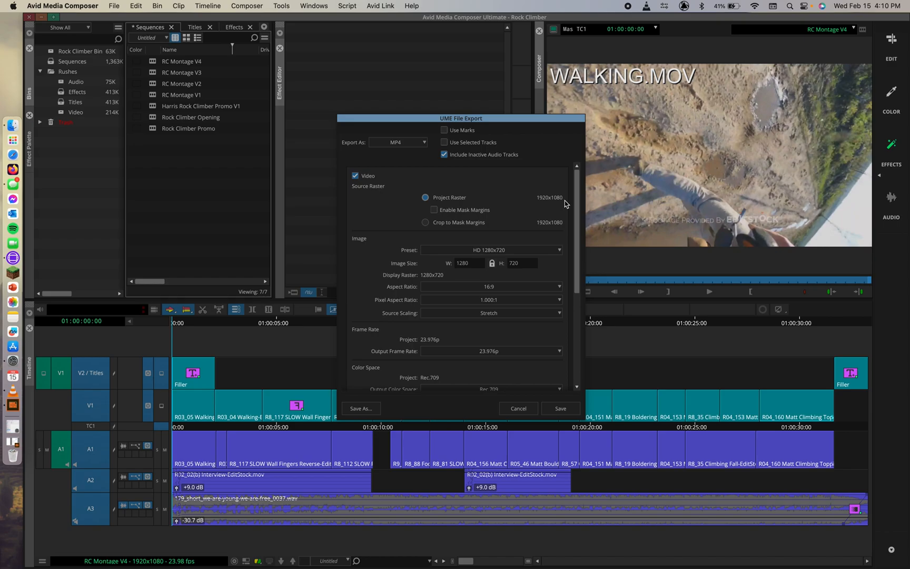
{"action": "mouse_move", "coordinate": [385, 327]}
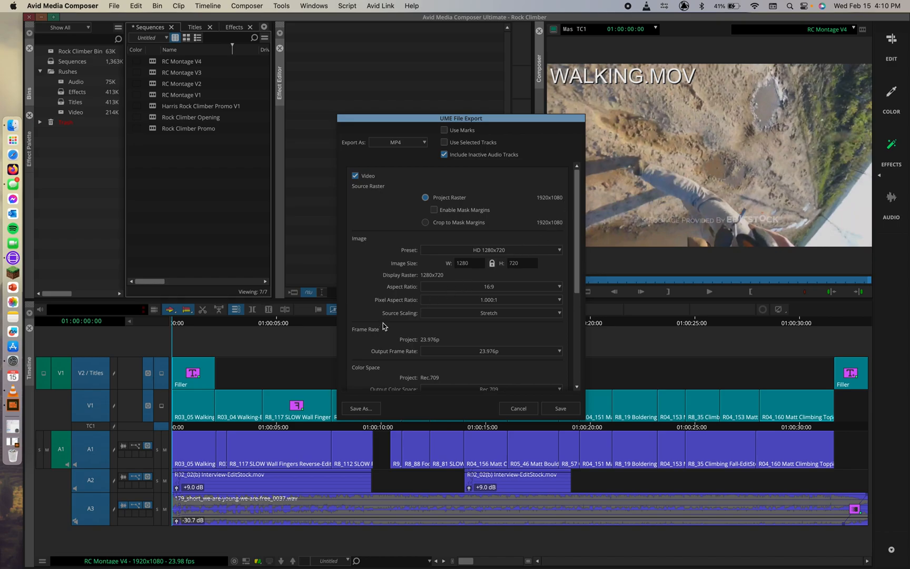
{"action": "scroll", "scroll_direction": "down", "scroll_amount": 3}
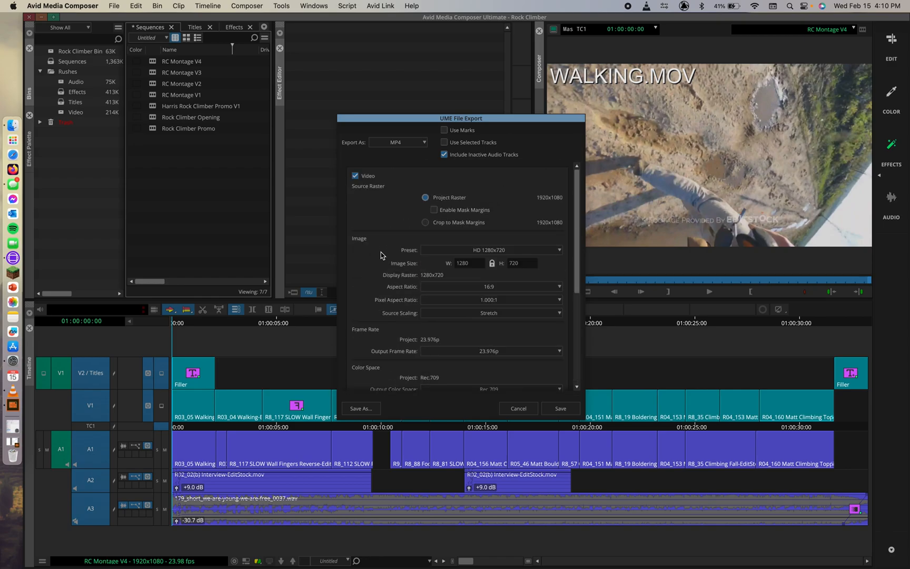
{"action": "mouse_move", "coordinate": [143, 565]}
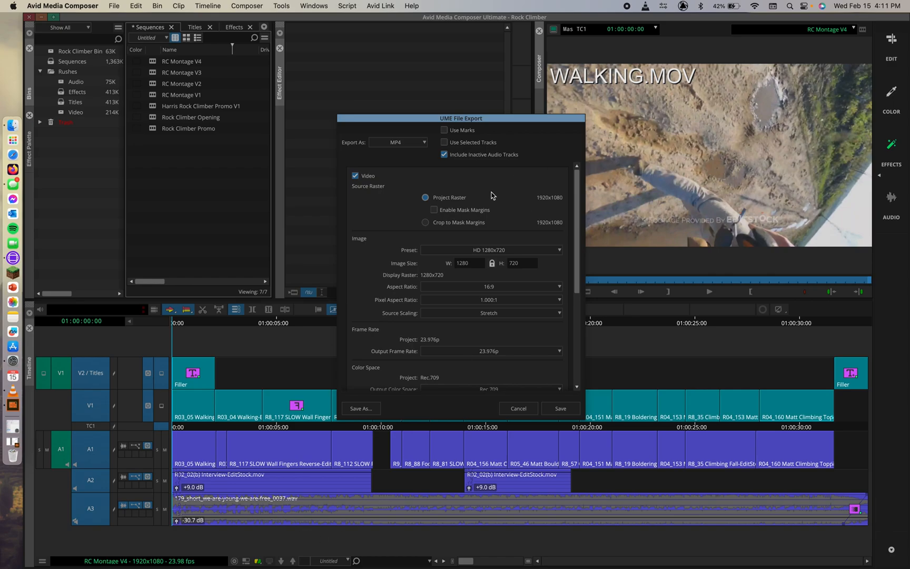
{"action": "mouse_move", "coordinate": [487, 304]}
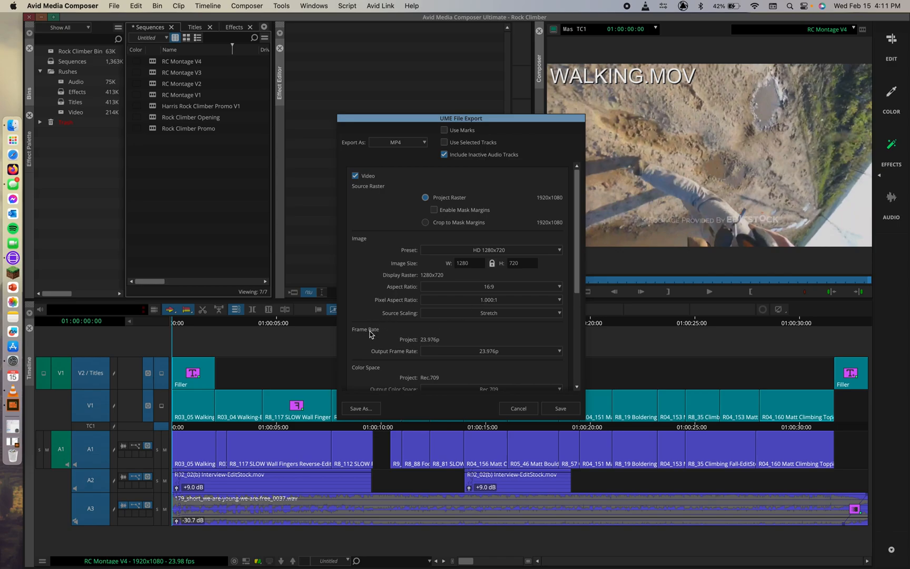
Keep output colour space Rec.709 and video levels as Keep as Legal Range.
{"action": "scroll", "scroll_direction": "down", "scroll_amount": 3}
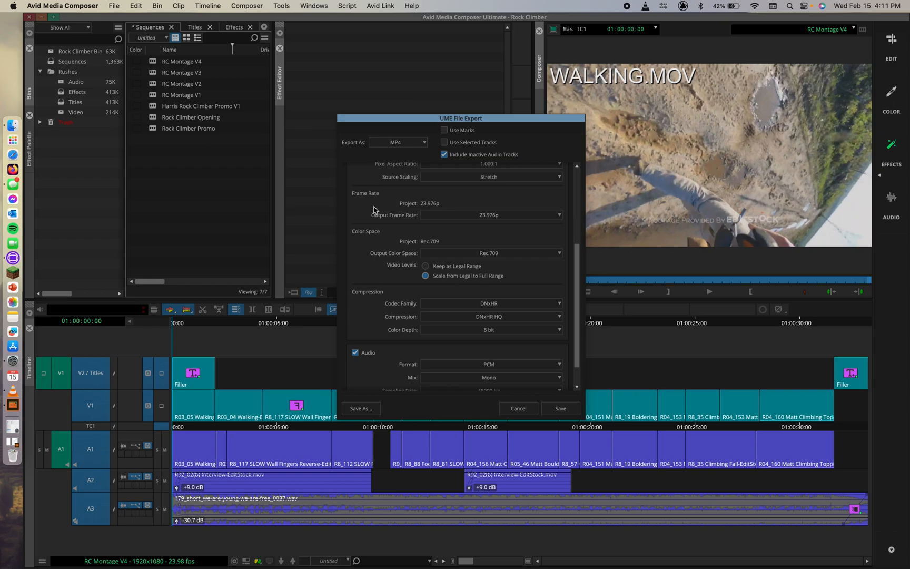
{"action": "mouse_move", "coordinate": [482, 198]}
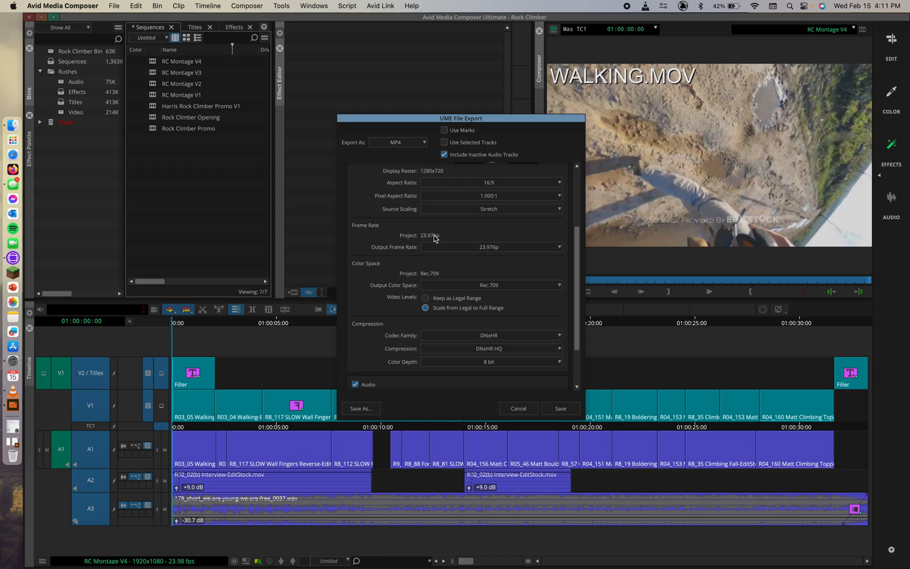
{"action": "mouse_move", "coordinate": [376, 276]}
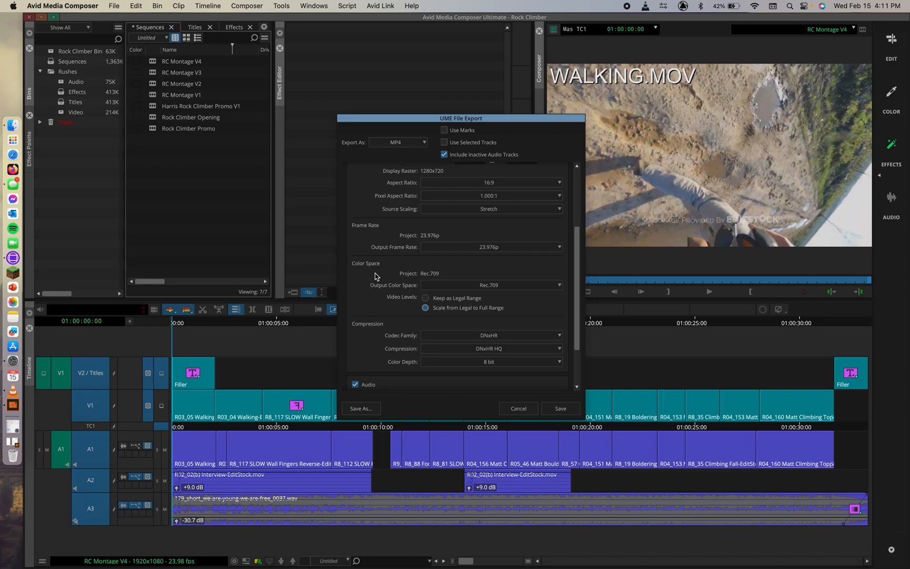
{"action": "left_click", "coordinate": [491, 285]}
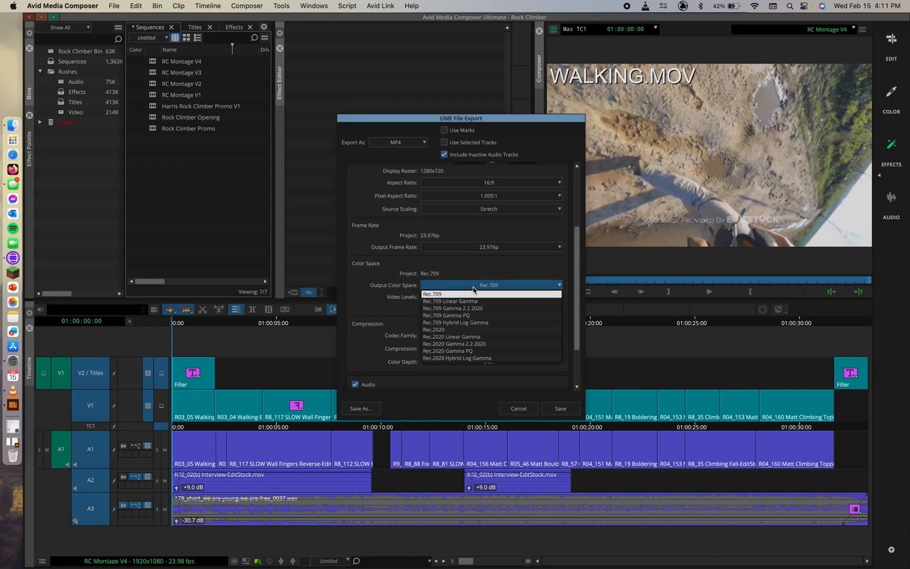
{"action": "left_click", "coordinate": [491, 248]}
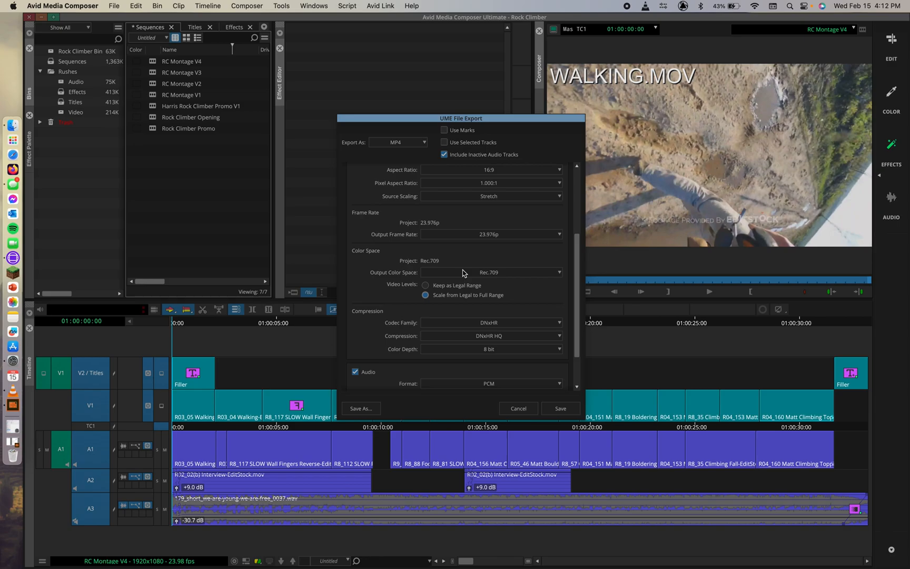
{"action": "mouse_move", "coordinate": [446, 278]}
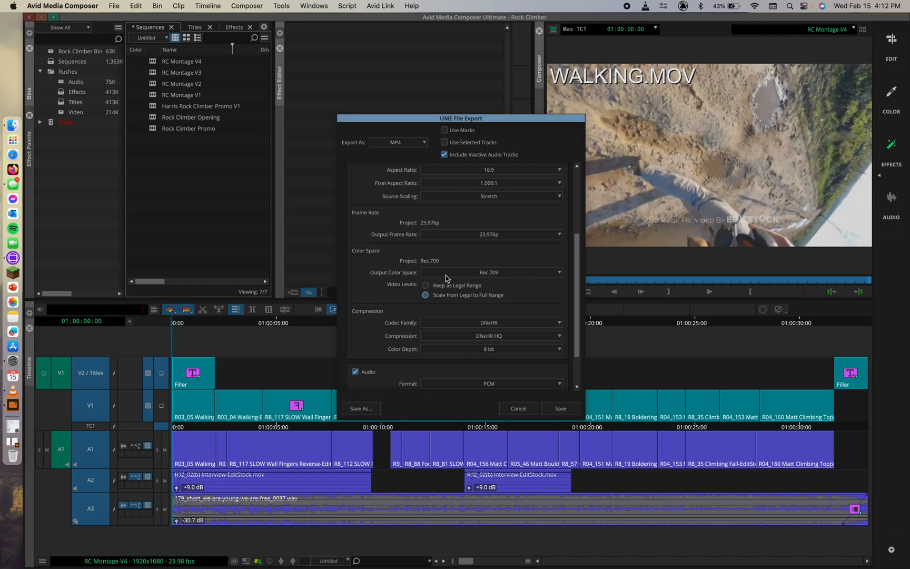
{"action": "left_click", "coordinate": [426, 286]}
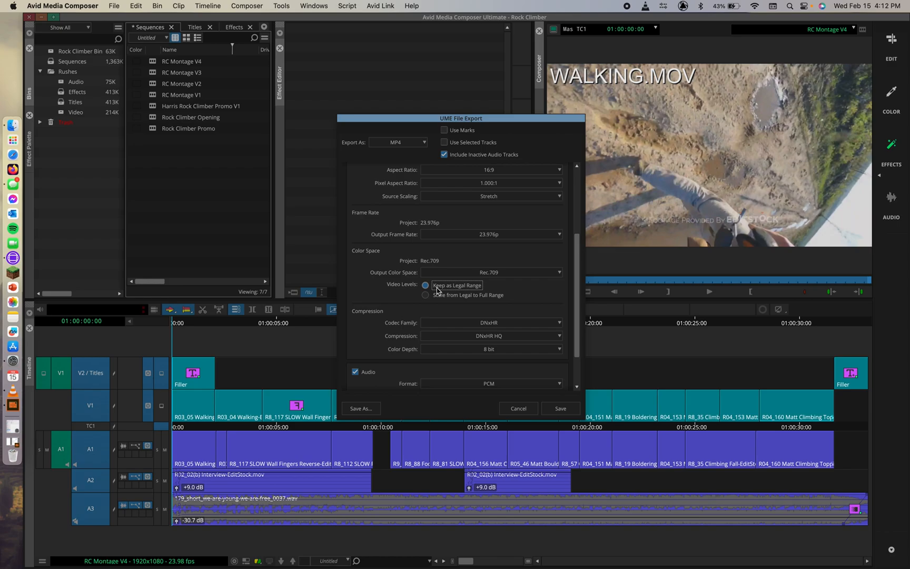
Set the codec family to H.264 with H.264 HQ compression.
{"action": "scroll", "scroll_direction": "down", "scroll_amount": 3}
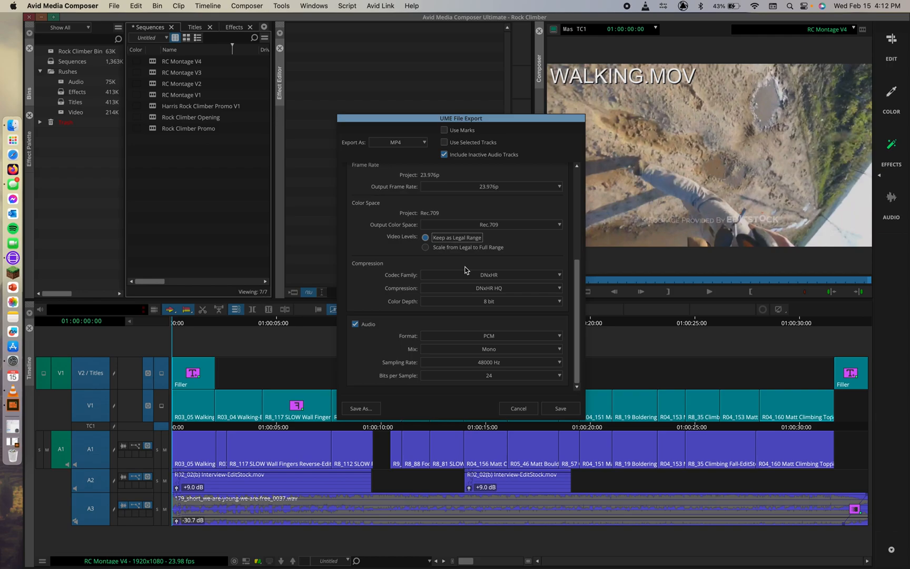
{"action": "mouse_move", "coordinate": [510, 274]}
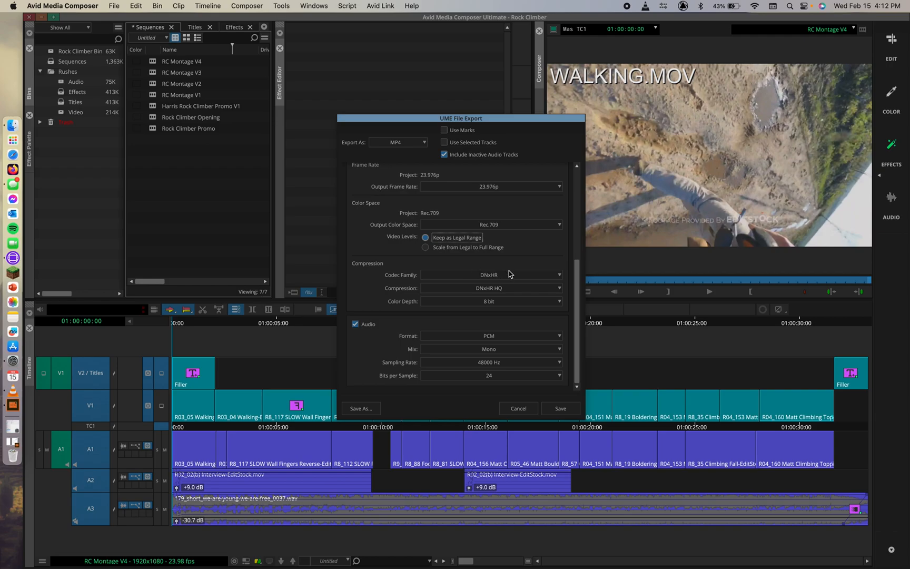
{"action": "left_click", "coordinate": [491, 274]}
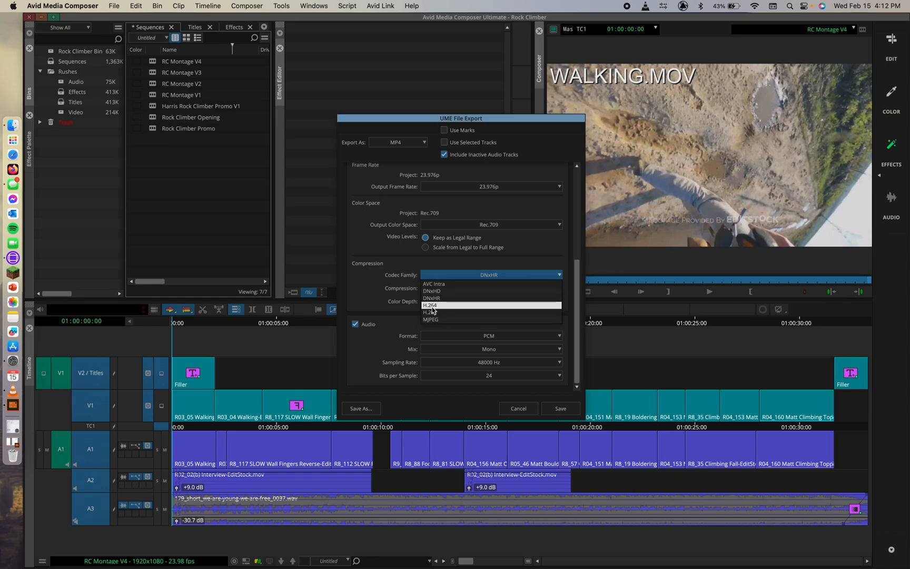
{"action": "left_click", "coordinate": [430, 305]}
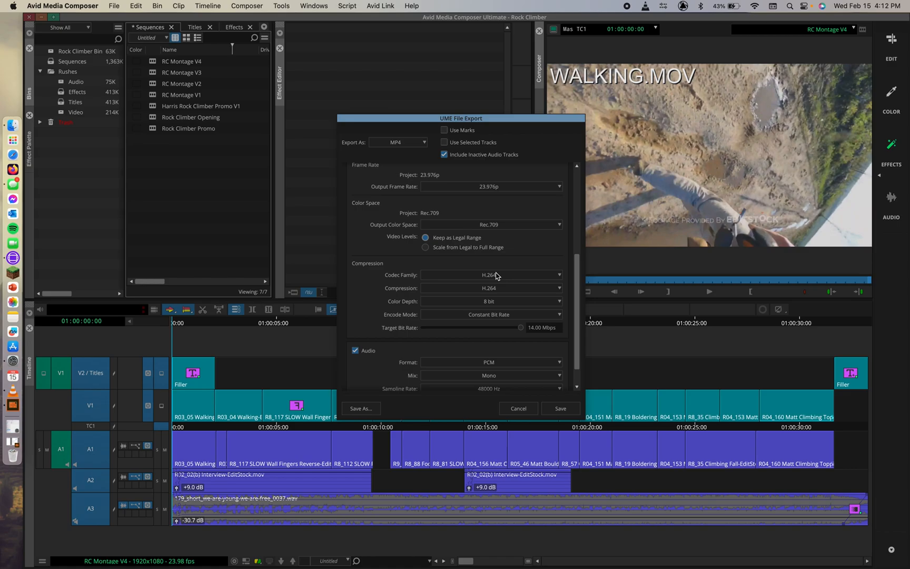
{"action": "left_click", "coordinate": [491, 288]}
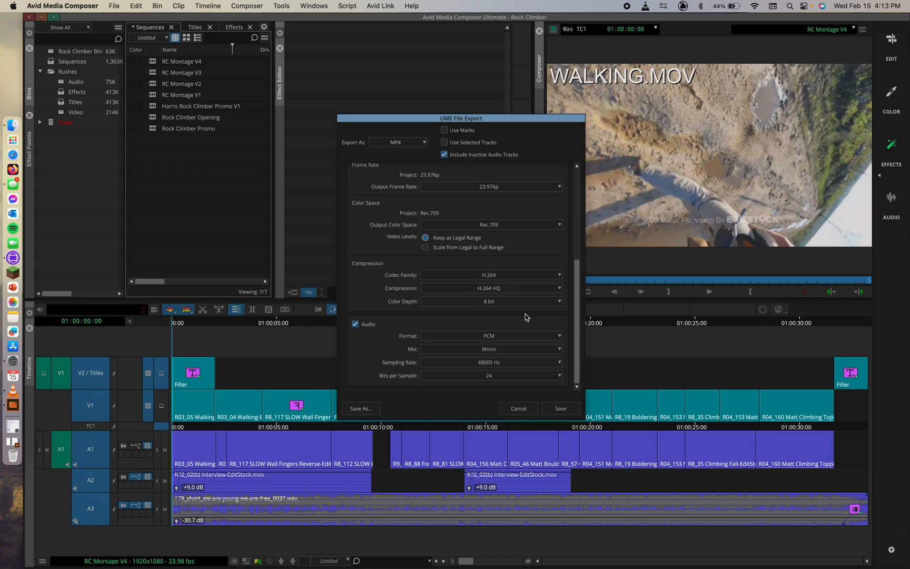
{"action": "mouse_move", "coordinate": [493, 309]}
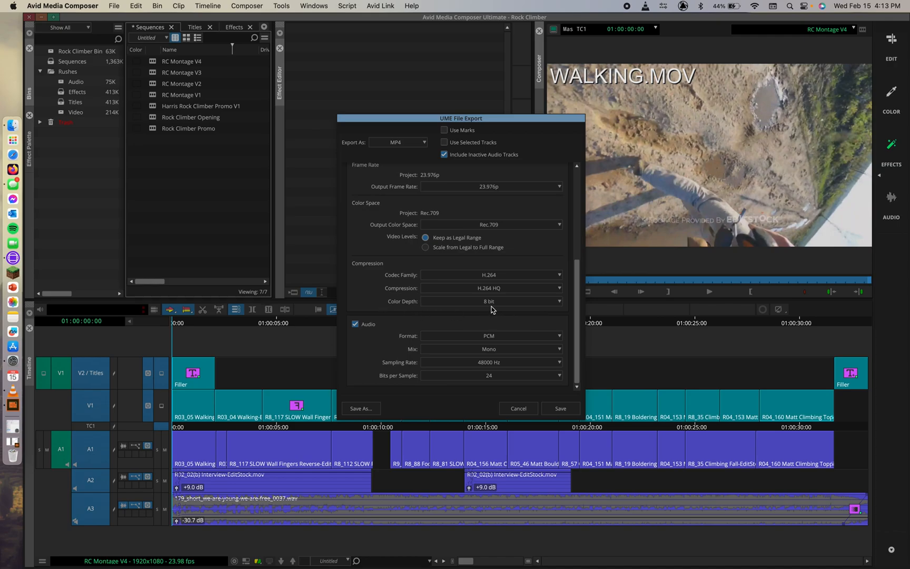
{"action": "mouse_move", "coordinate": [501, 318]}
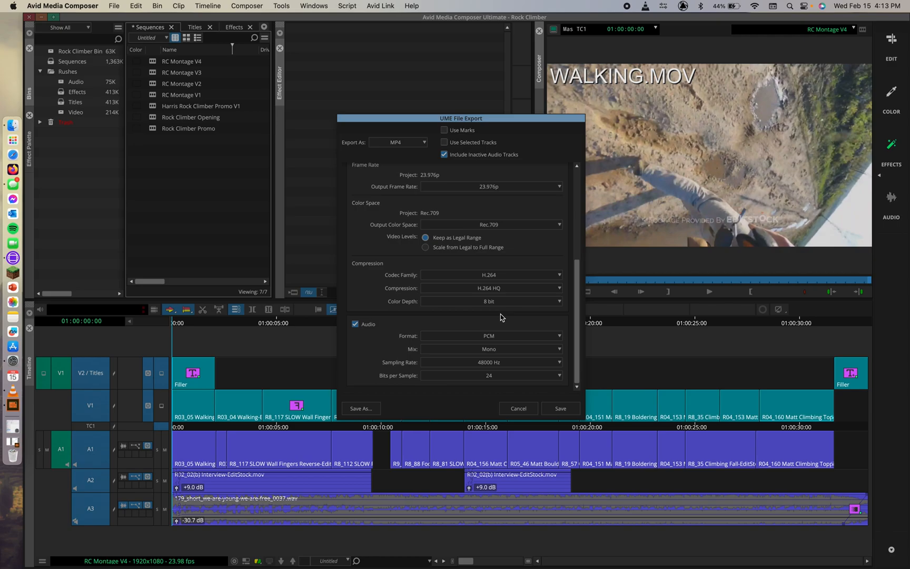
{"action": "mouse_move", "coordinate": [432, 375]}
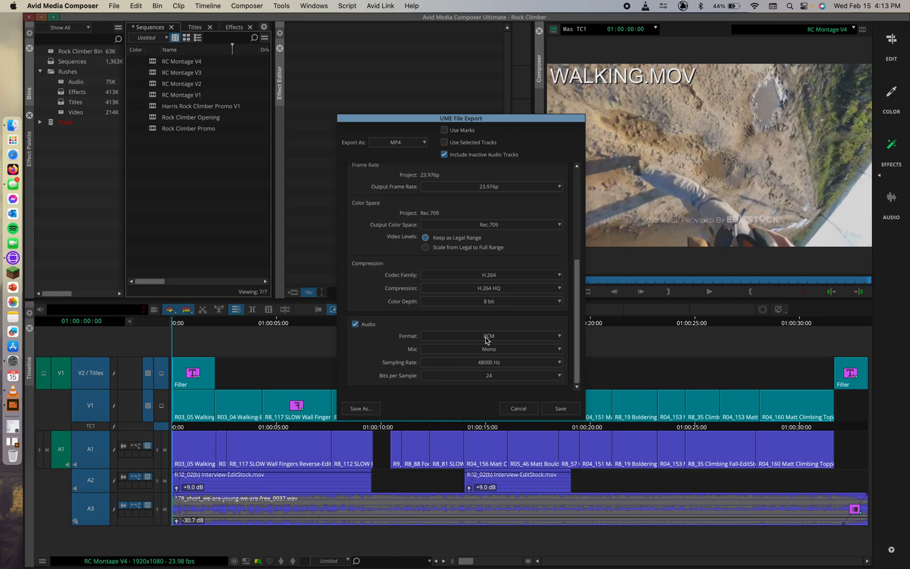
Set export audio format to AAC at 320 Kbps bitrate.
{"action": "left_click", "coordinate": [491, 336]}
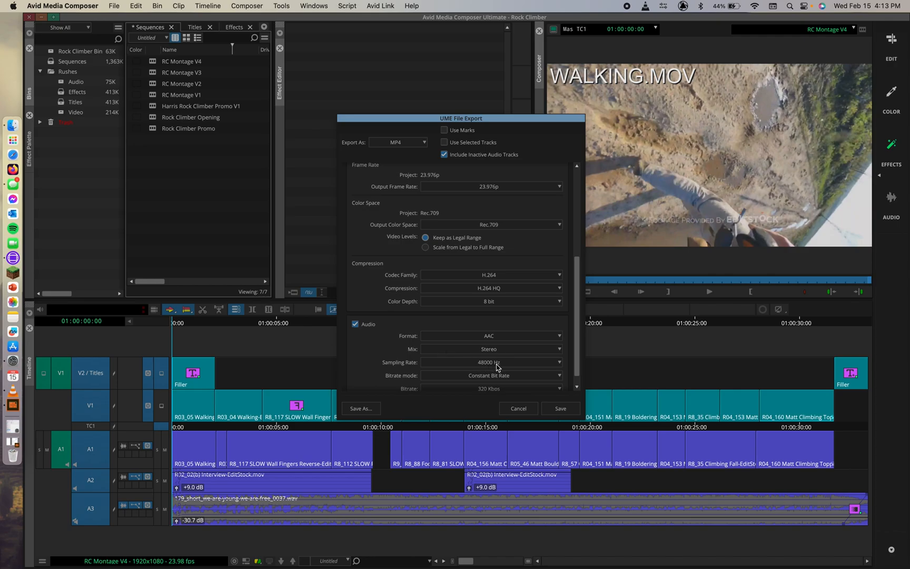
{"action": "mouse_move", "coordinate": [501, 367]}
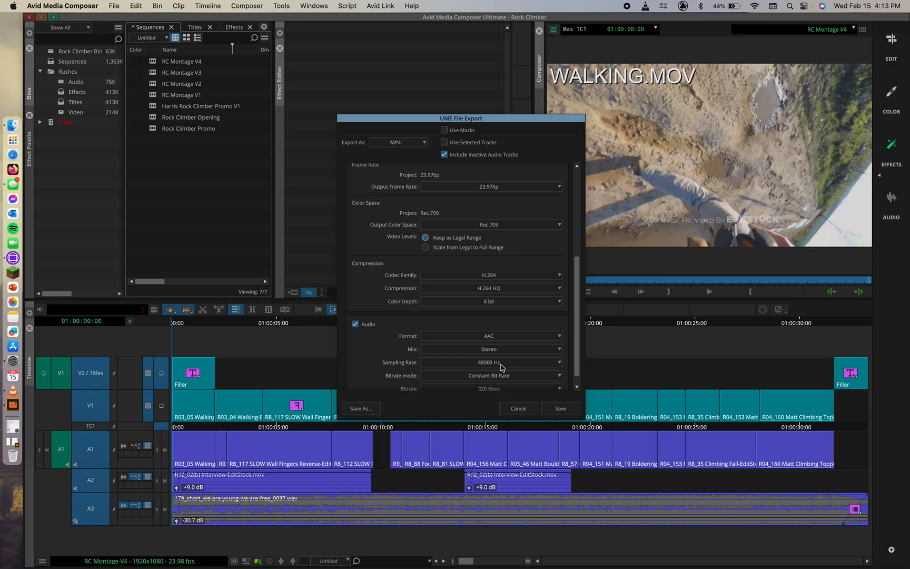
{"action": "mouse_move", "coordinate": [506, 375]}
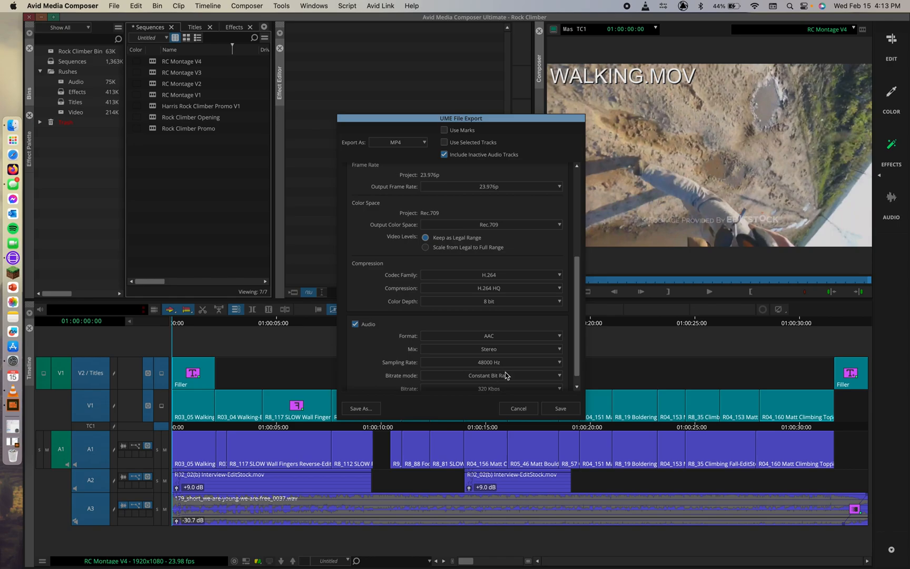
{"action": "scroll", "scroll_direction": "down", "scroll_amount": 3}
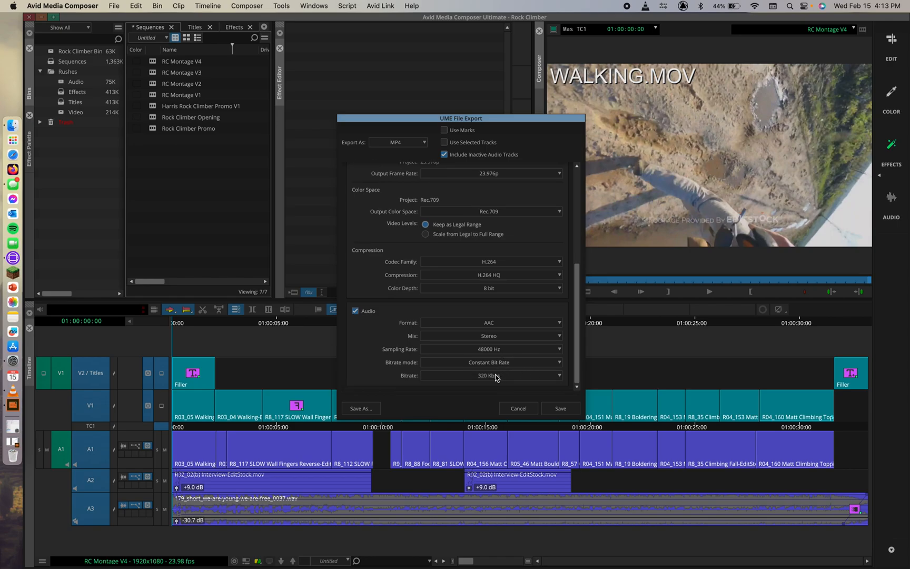
{"action": "left_click", "coordinate": [490, 375]}
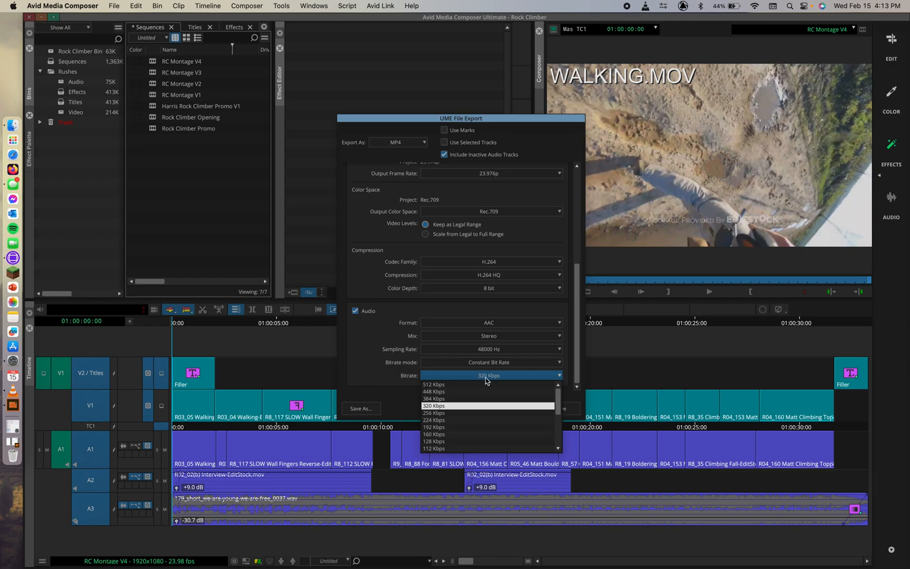
{"action": "left_click", "coordinate": [434, 399]}
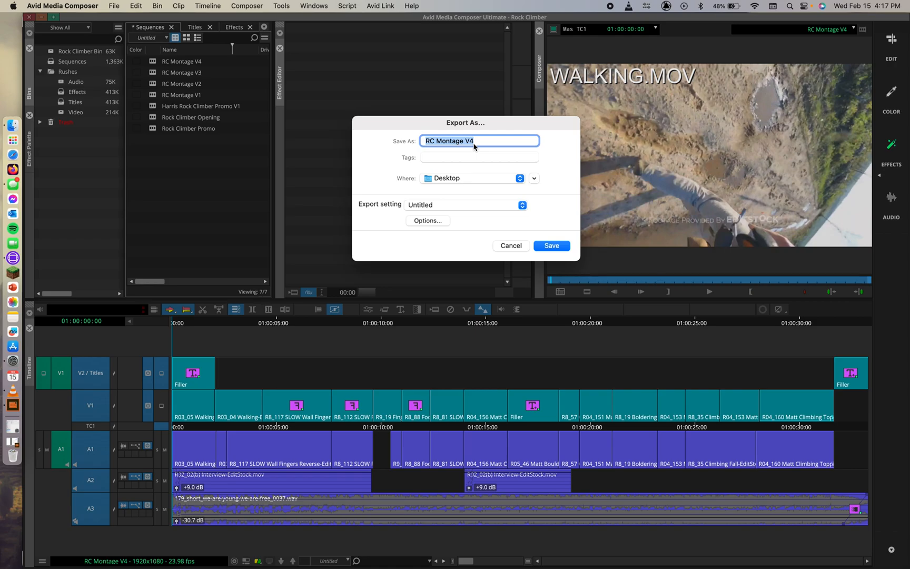
{"action": "mouse_move", "coordinate": [460, 198]}
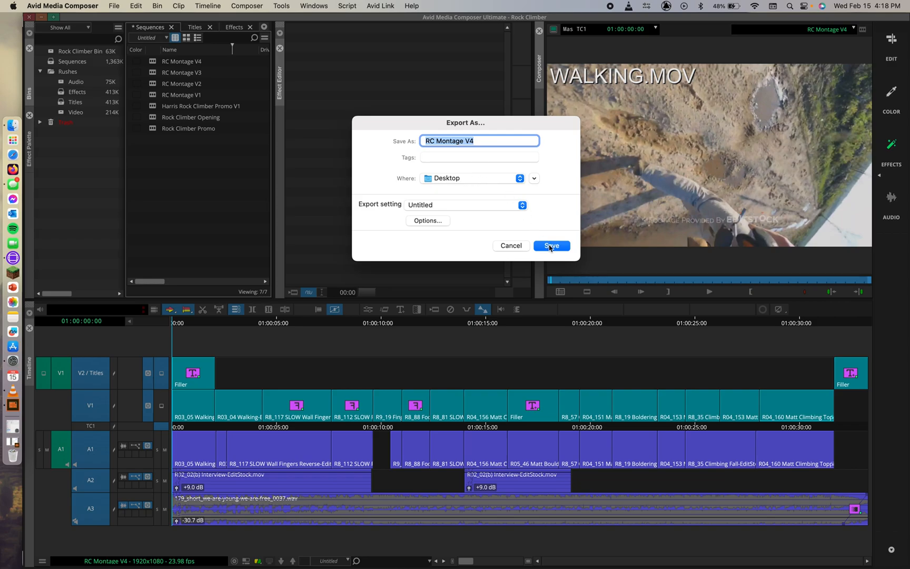
Save the export as RC Montage V4 to the Desktop.
{"action": "left_click", "coordinate": [552, 246]}
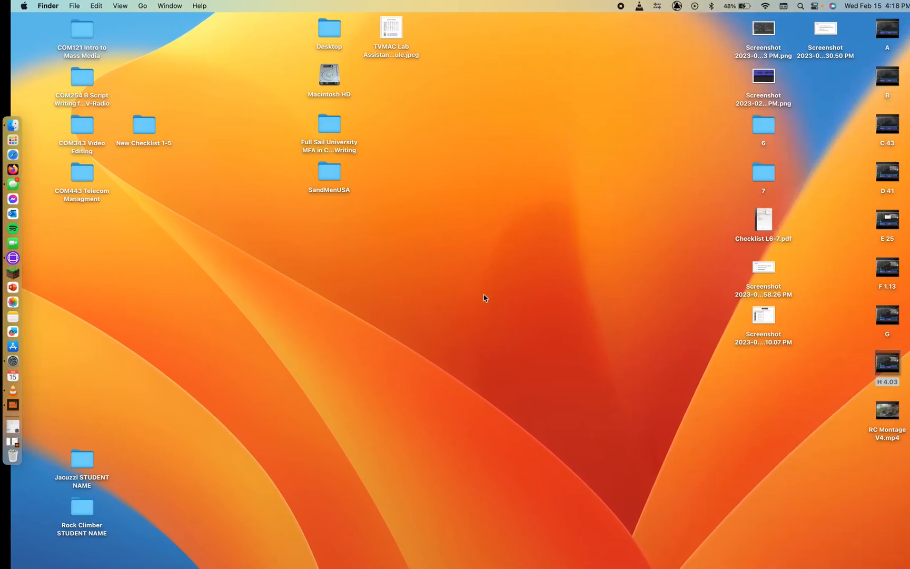
Open RC Montage V4.mp4 from the Desktop with VLC and play it.
{"action": "left_click", "coordinate": [876, 364]}
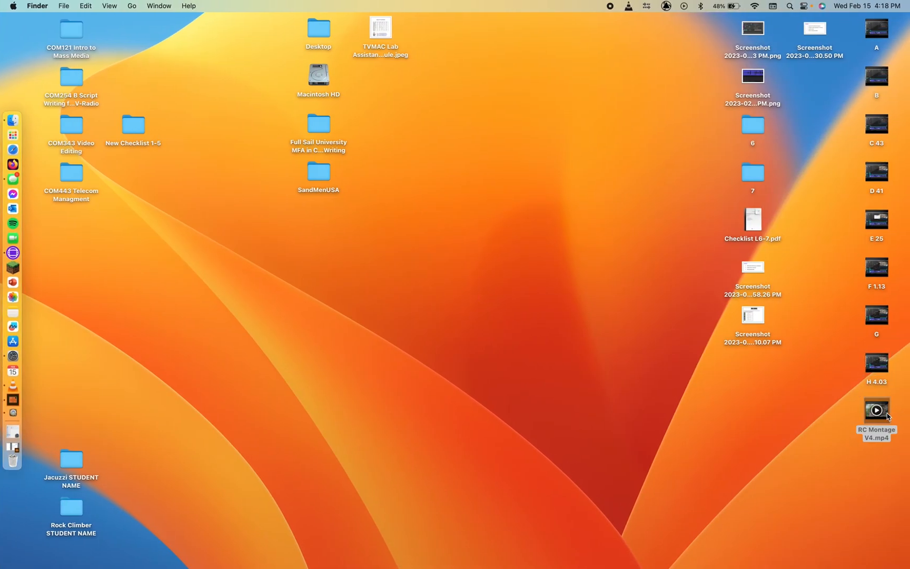
{"action": "double_click", "coordinate": [878, 410]}
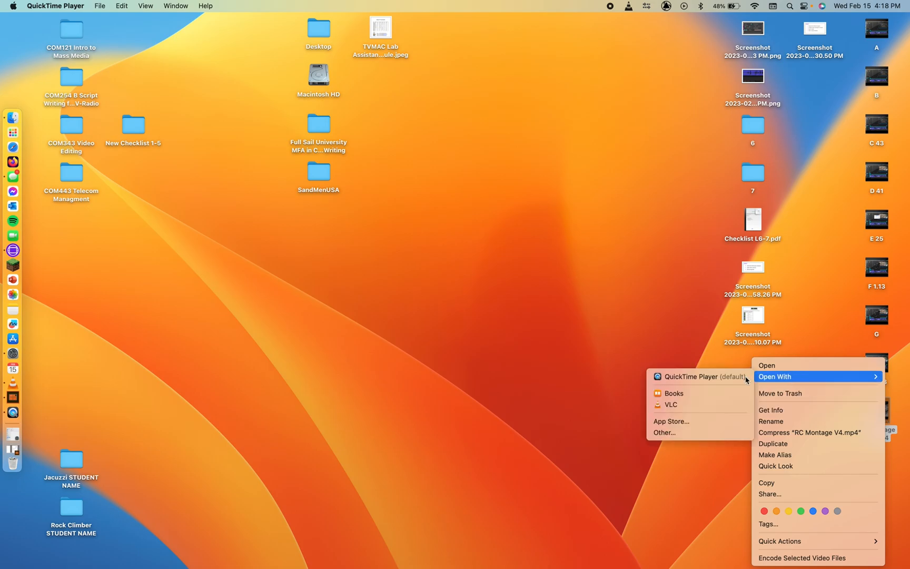
{"action": "left_click", "coordinate": [669, 405]}
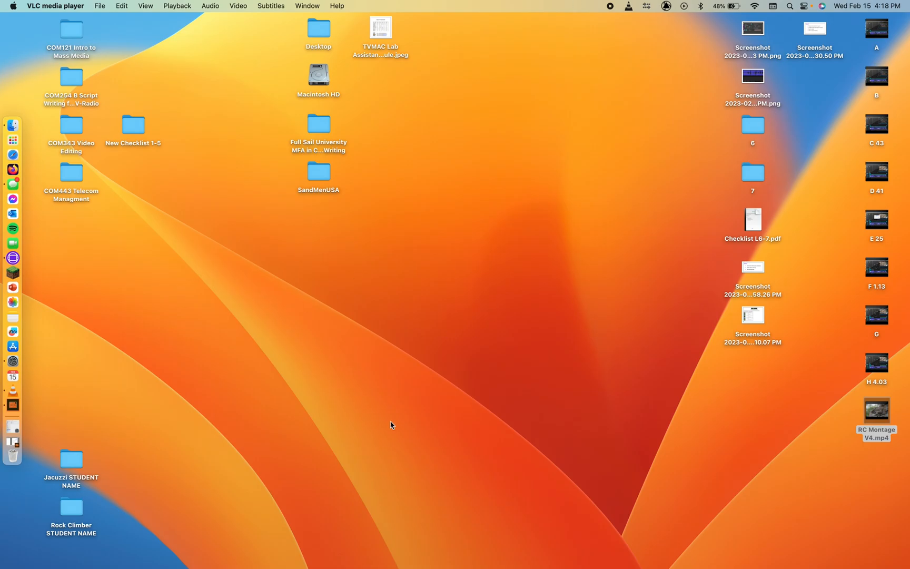
{"action": "double_click", "coordinate": [876, 410]}
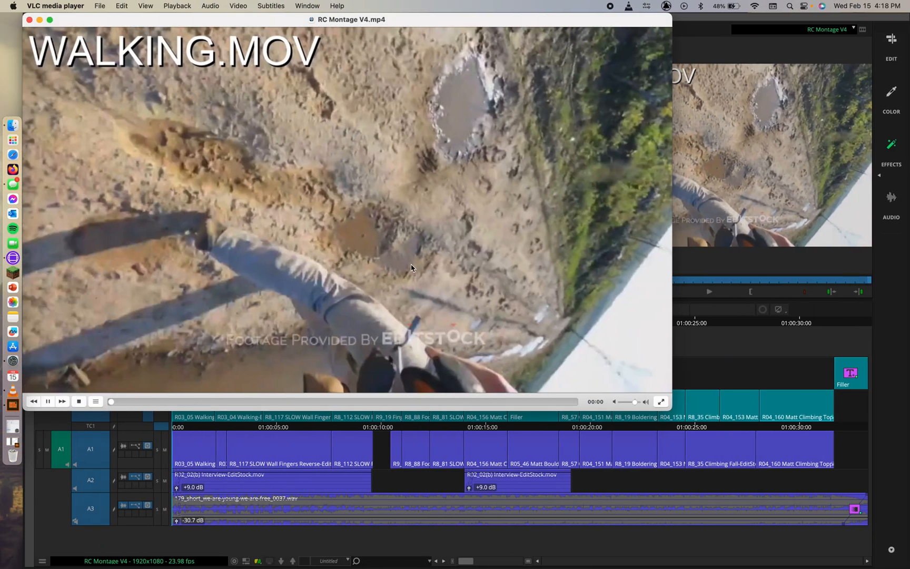
{"action": "mouse_move", "coordinate": [117, 145]}
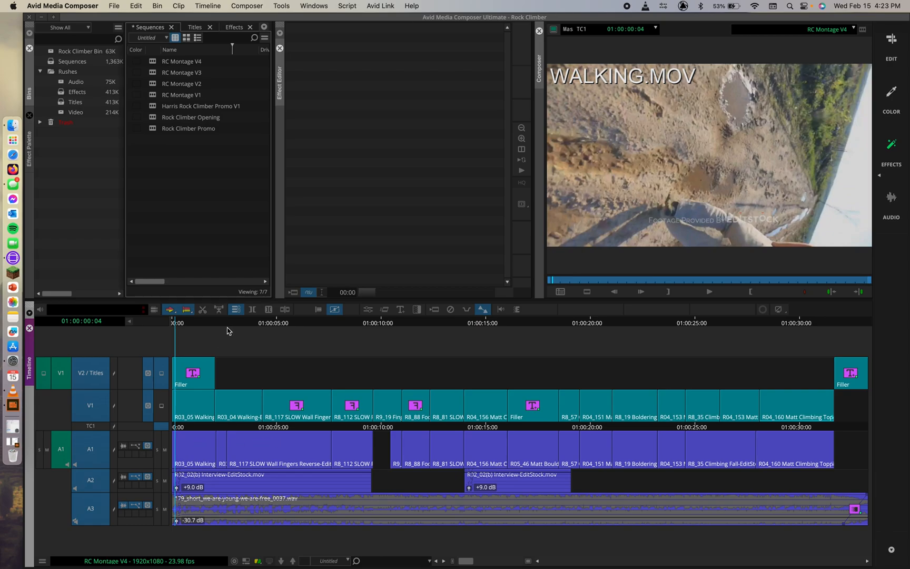
Scrub the timeline to the start, the He fails title, and the climbing shot.
{"action": "left_click", "coordinate": [379, 338]}
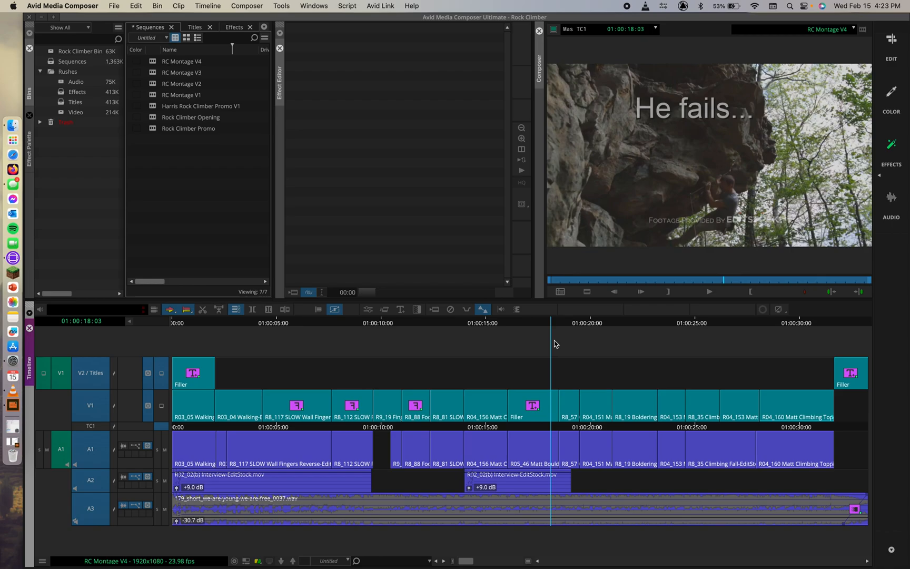
{"action": "left_click", "coordinate": [503, 333]}
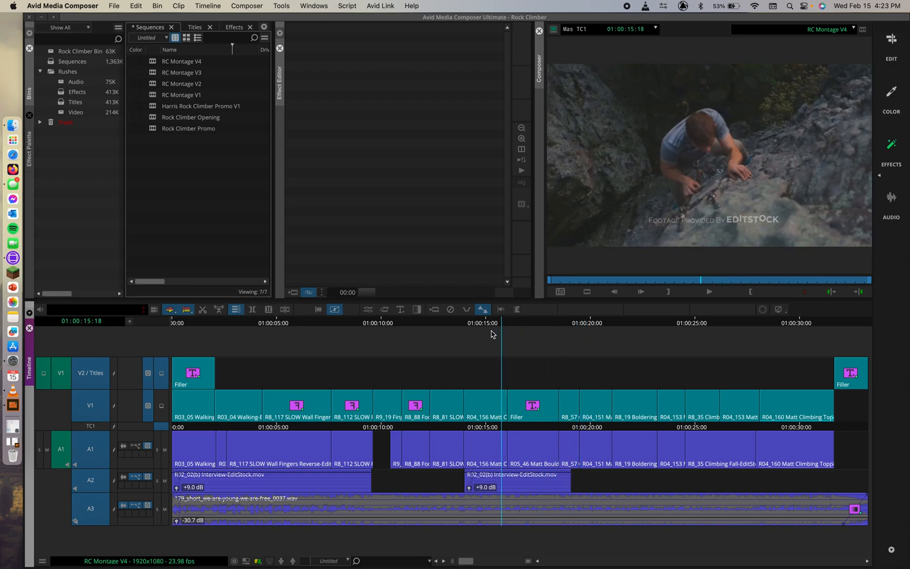
{"action": "left_click", "coordinate": [450, 336]}
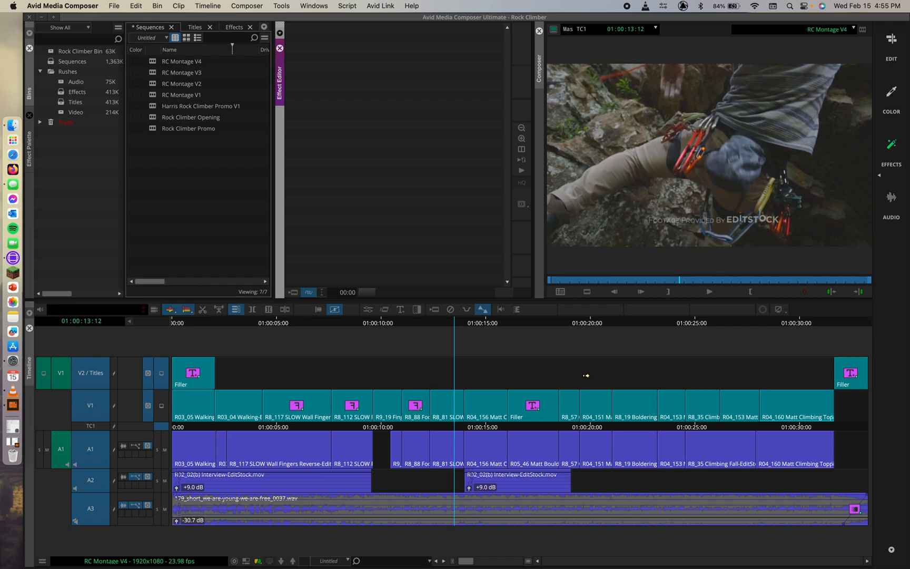
{"action": "mouse_move", "coordinate": [802, 152]}
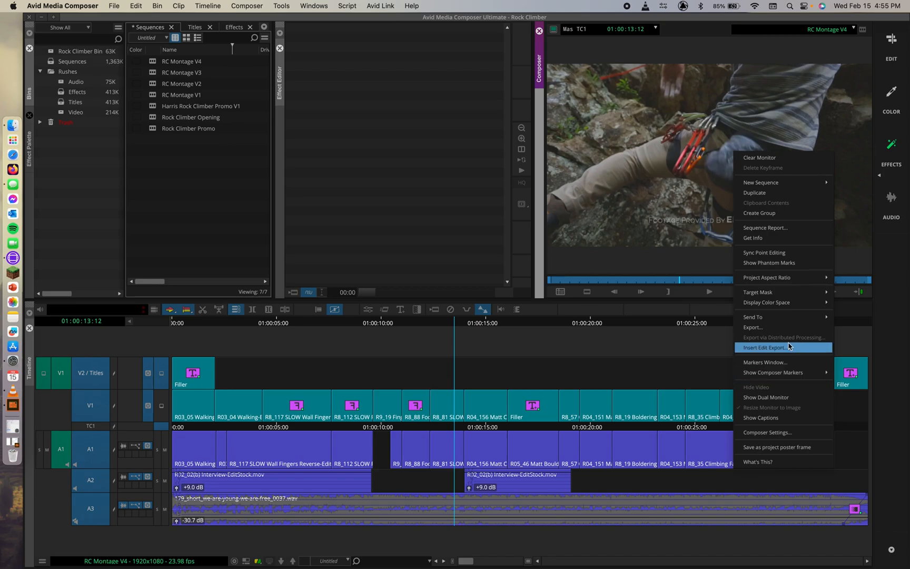
Reopen the UME File Export options and scroll through the MP4 HD 1280x720 H.264 settings.
{"action": "left_click", "coordinate": [763, 348]}
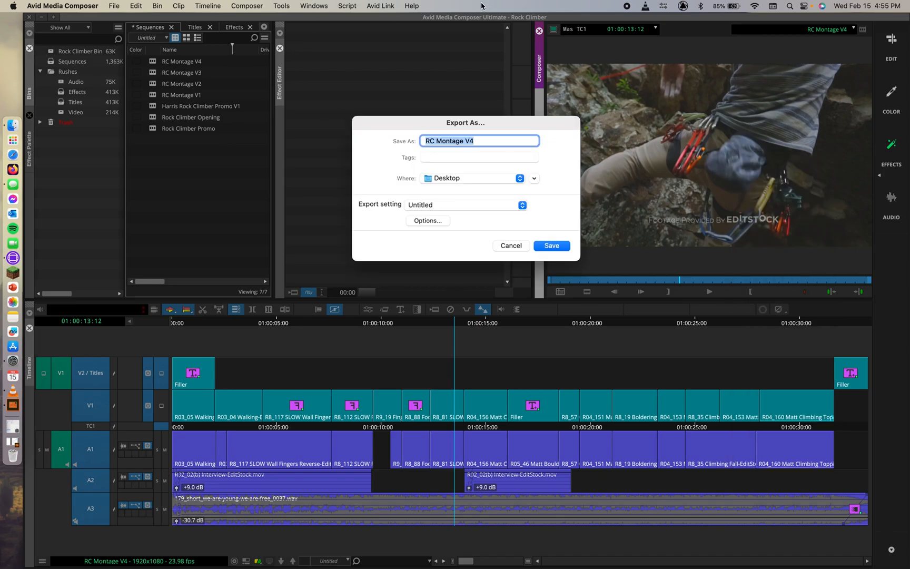
{"action": "mouse_move", "coordinate": [403, 200]}
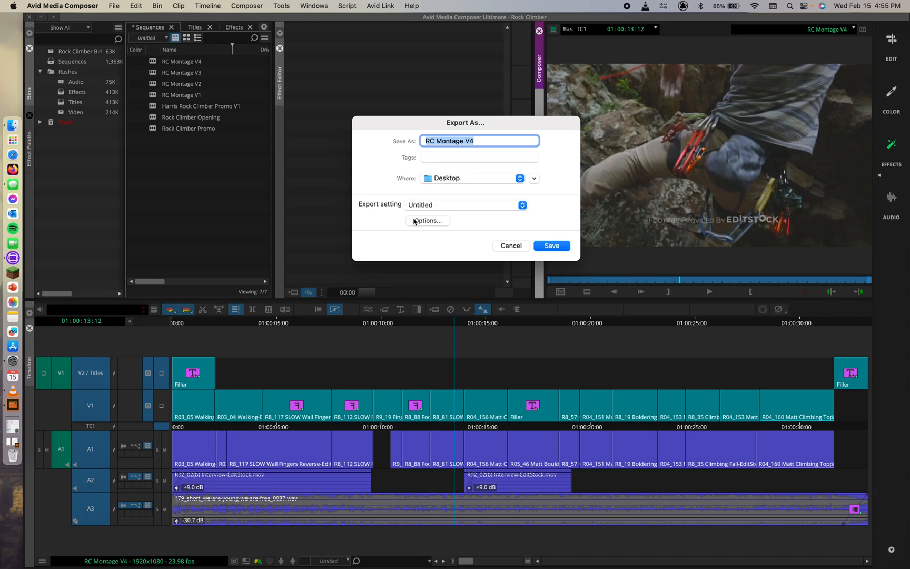
{"action": "left_click", "coordinate": [427, 221]}
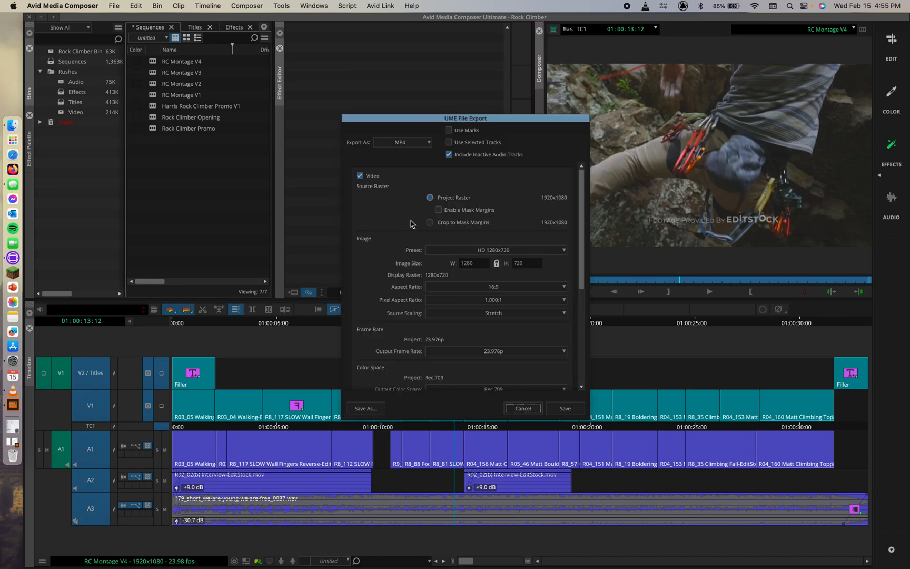
{"action": "scroll", "scroll_direction": "down", "scroll_amount": 3}
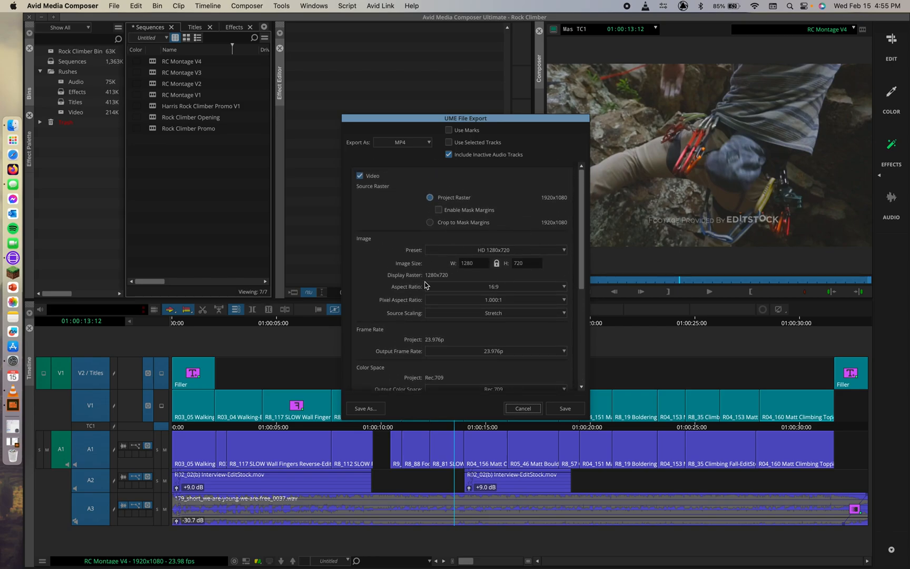
{"action": "scroll", "scroll_direction": "down", "scroll_amount": 3}
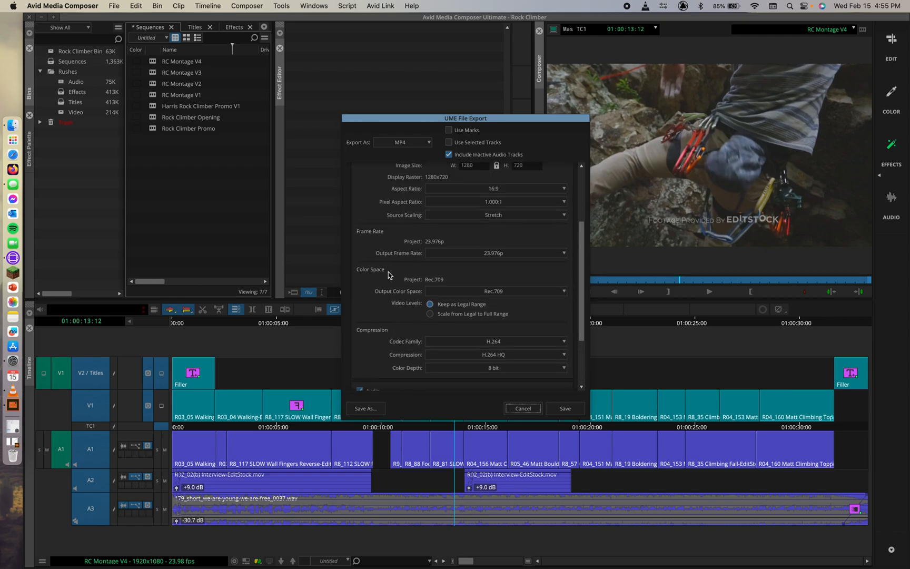
{"action": "scroll", "scroll_direction": "down", "scroll_amount": 3}
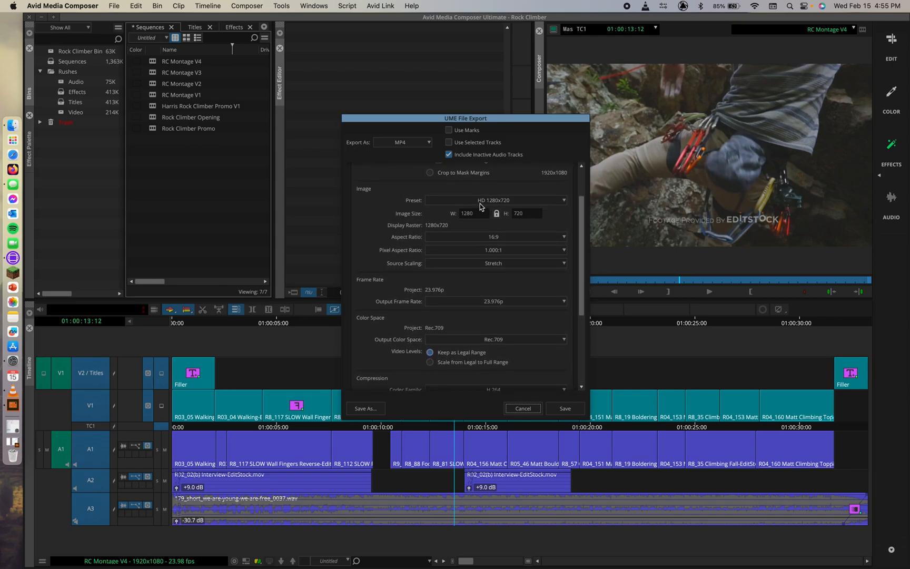
{"action": "scroll", "scroll_direction": "down", "scroll_amount": 3}
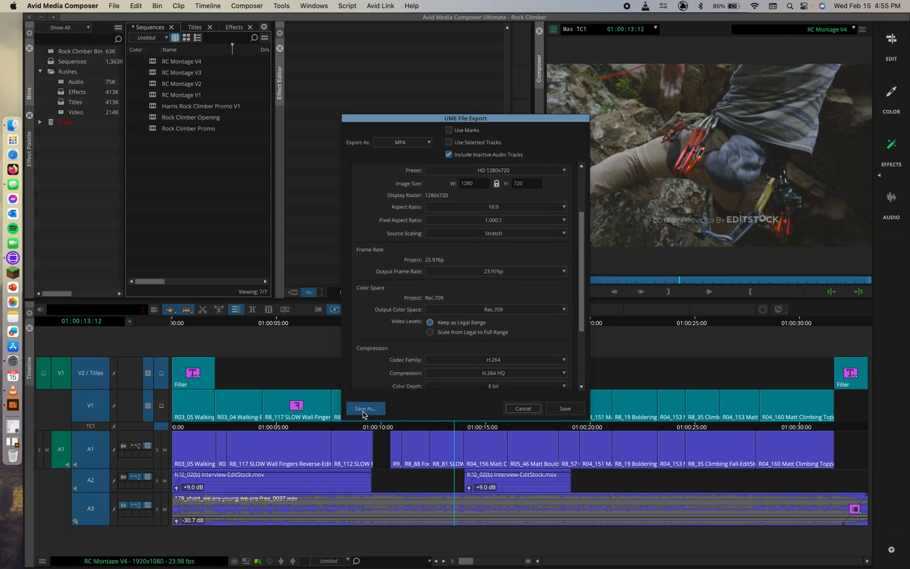
Save the current MP4 export options as a setting named '720 YouTube'.
{"action": "left_click", "coordinate": [365, 408]}
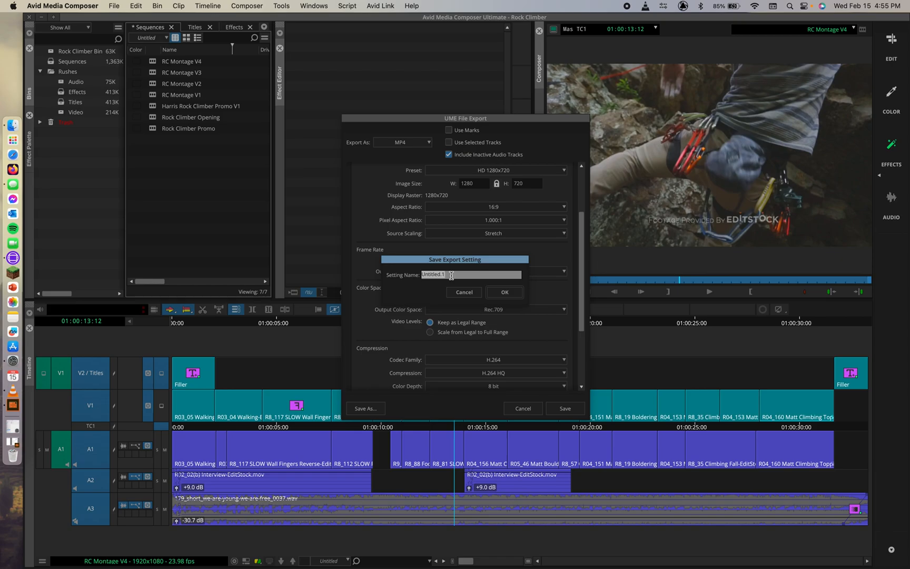
{"action": "type", "text": "720 YouTube"}
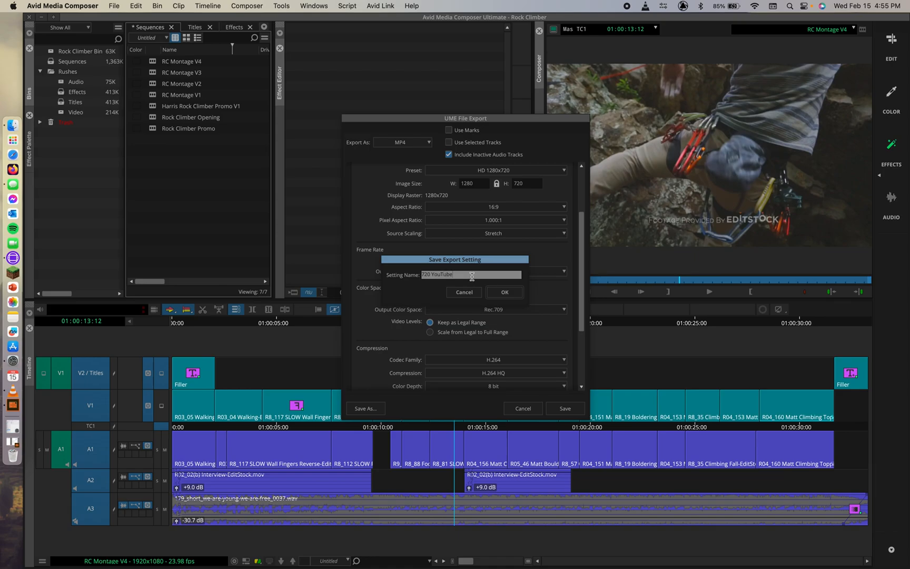
{"action": "mouse_move", "coordinate": [530, 299]}
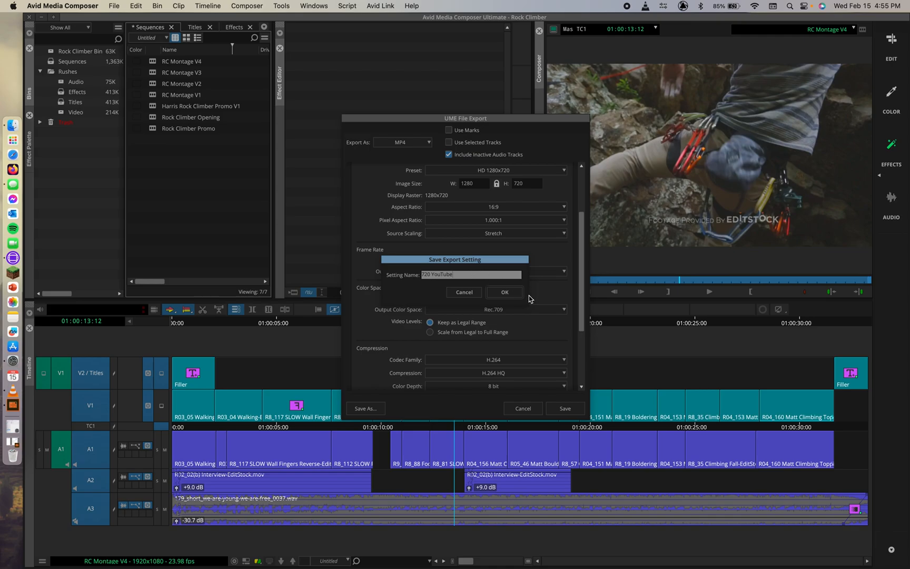
{"action": "left_click", "coordinate": [505, 292]}
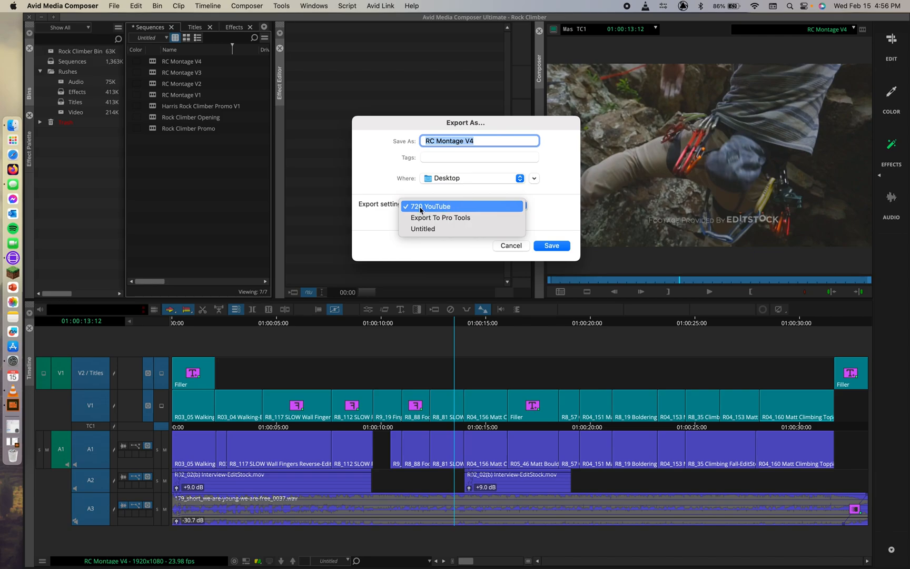
Export RC Montage V4 to the Desktop with the 720 YouTube setting selected.
{"action": "left_click", "coordinate": [428, 207]}
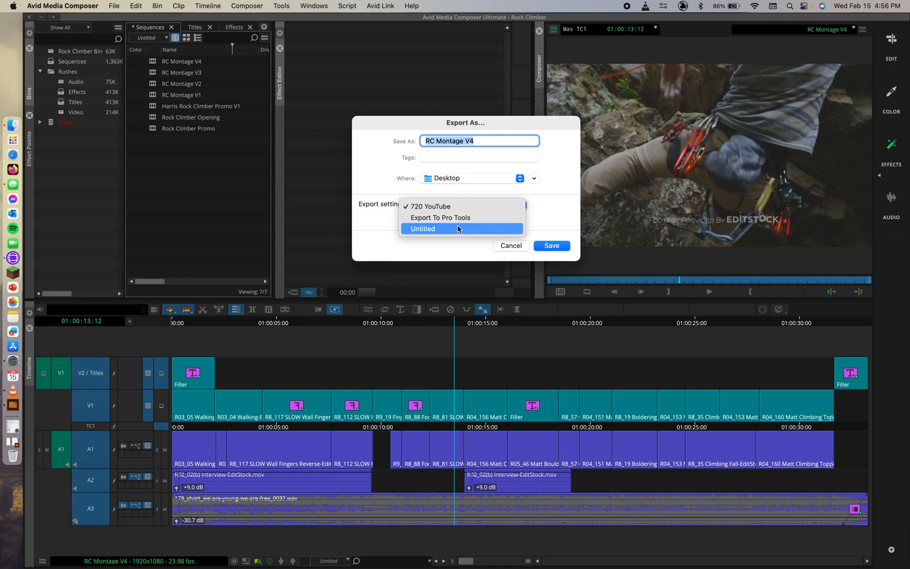
{"action": "left_click", "coordinate": [430, 206]}
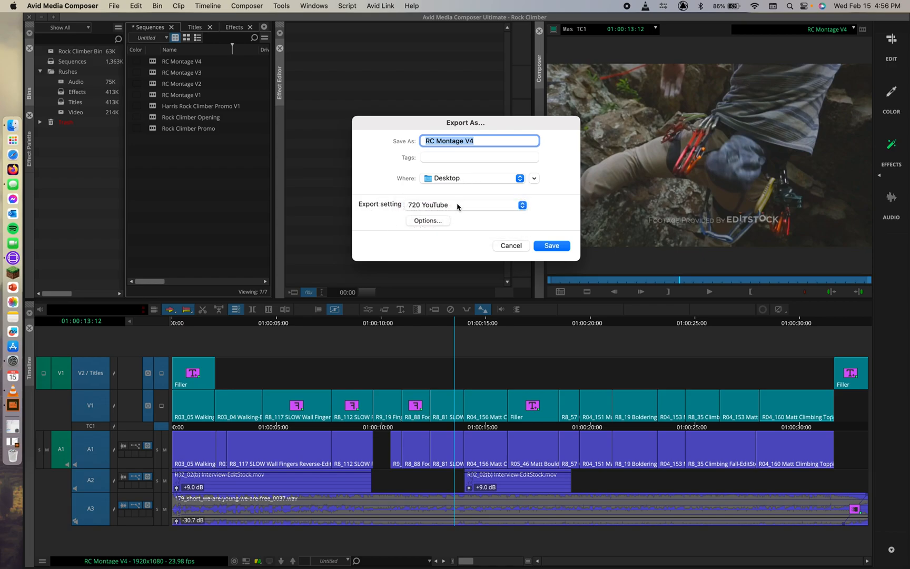
{"action": "mouse_move", "coordinate": [569, 226]}
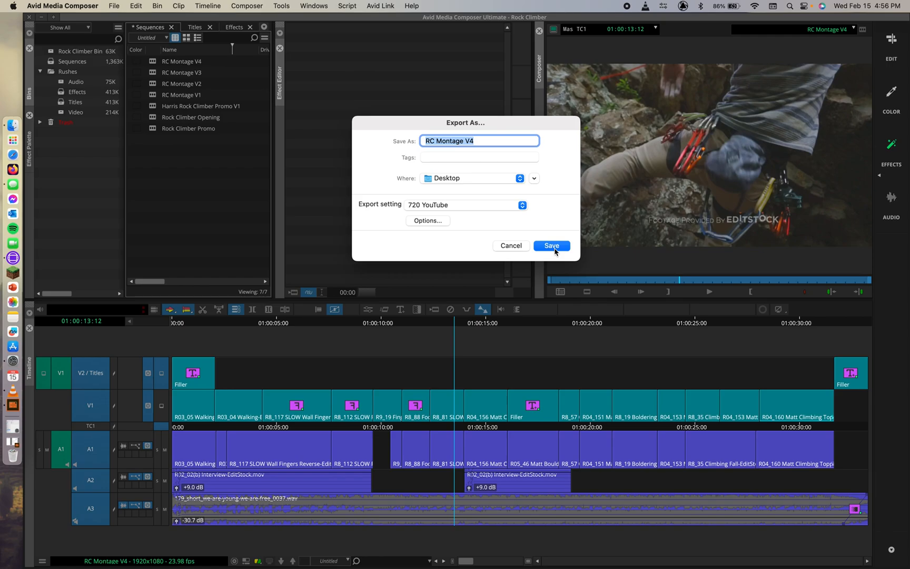
{"action": "left_click", "coordinate": [552, 245]}
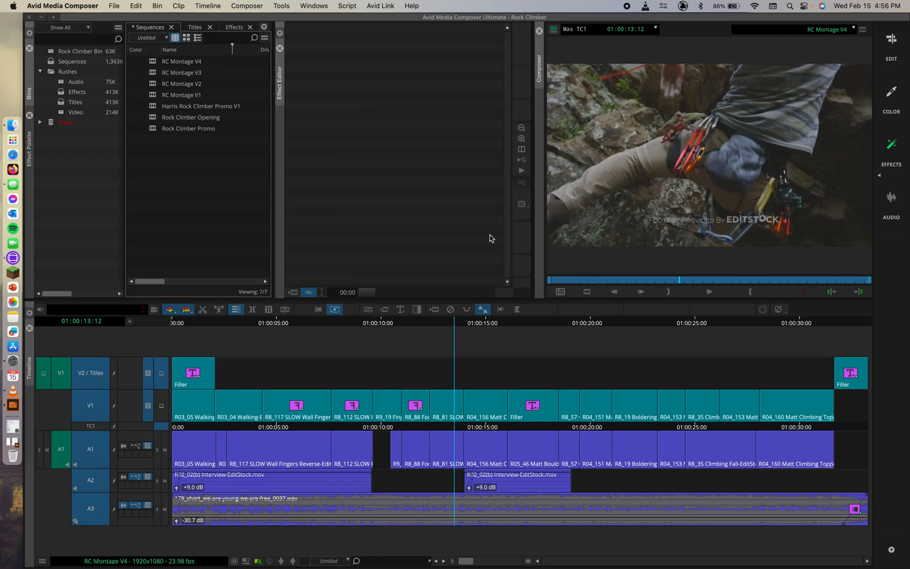
{"action": "mouse_move", "coordinate": [578, 105]}
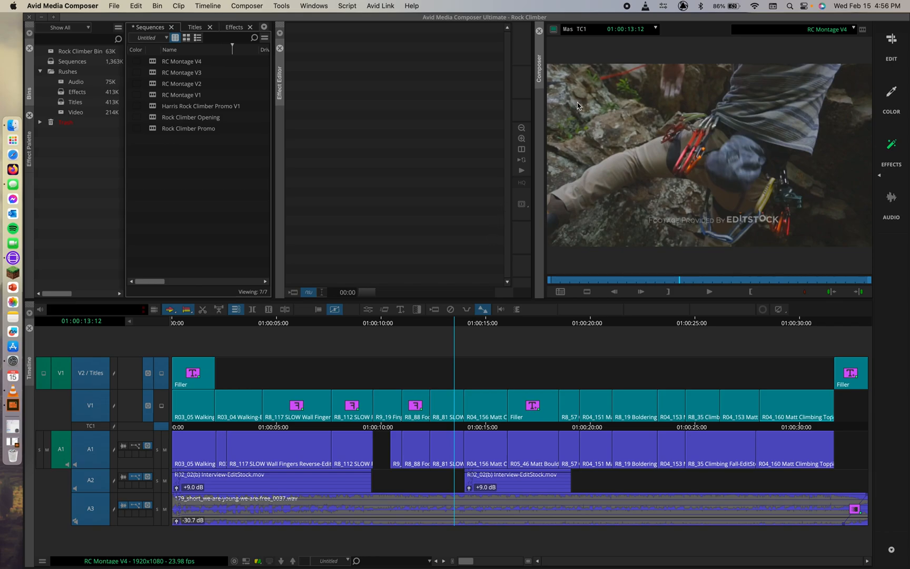